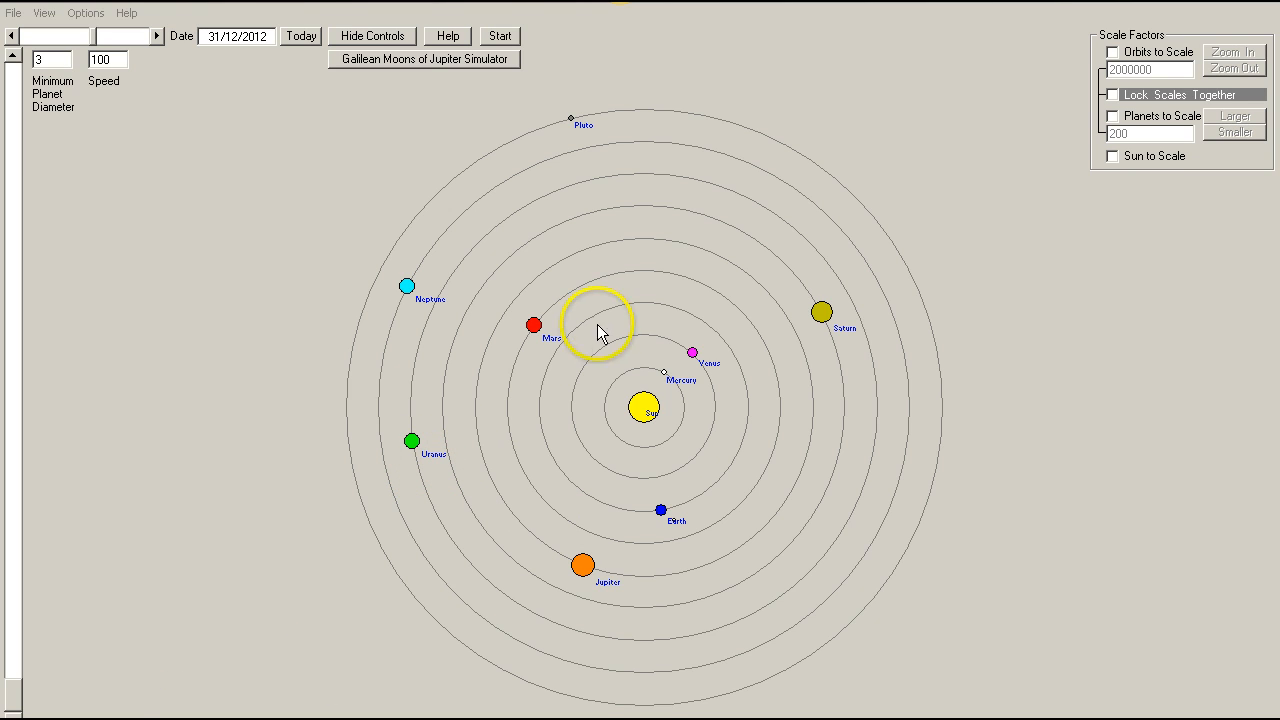
mouse_move(490, 414)
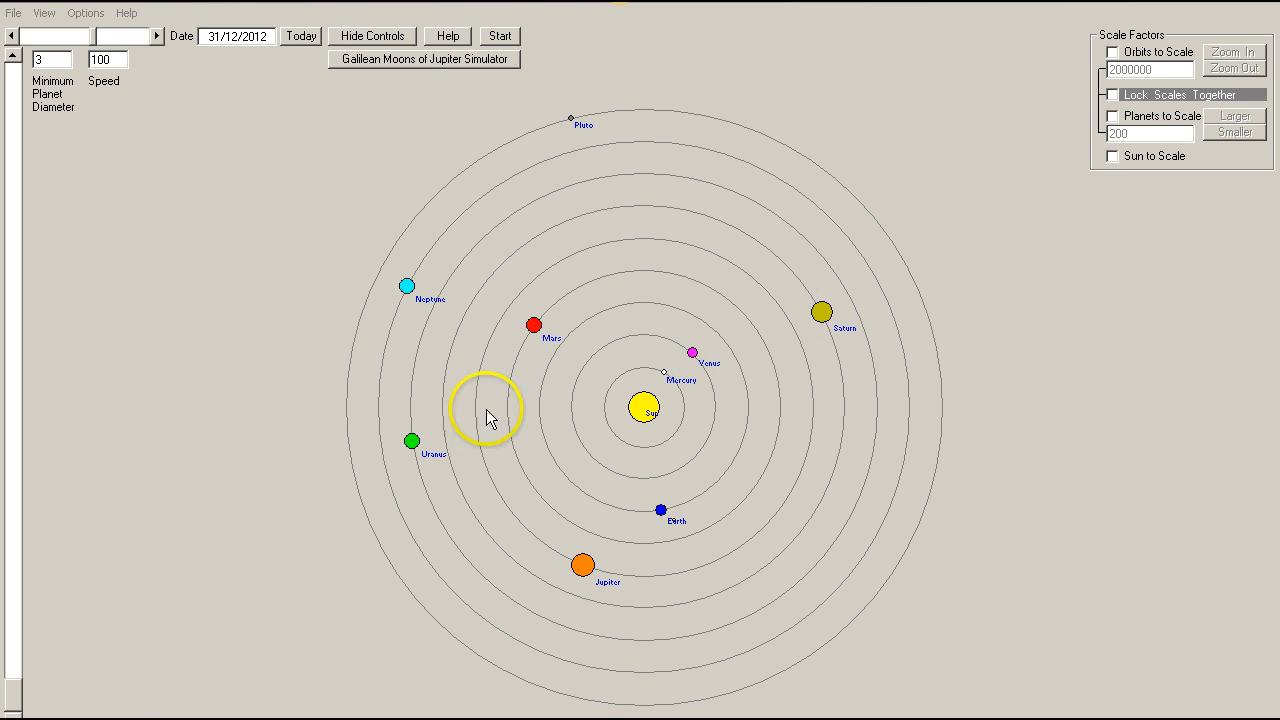
mouse_move(444, 436)
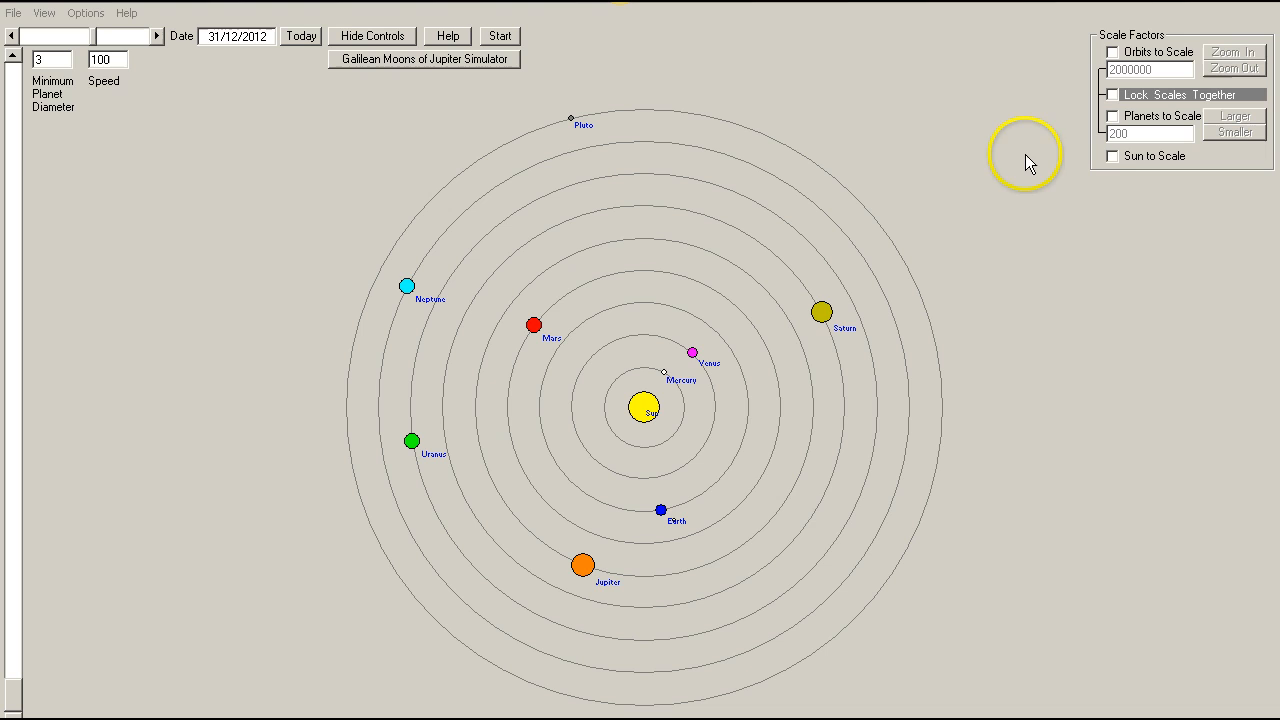
mouse_move(712, 410)
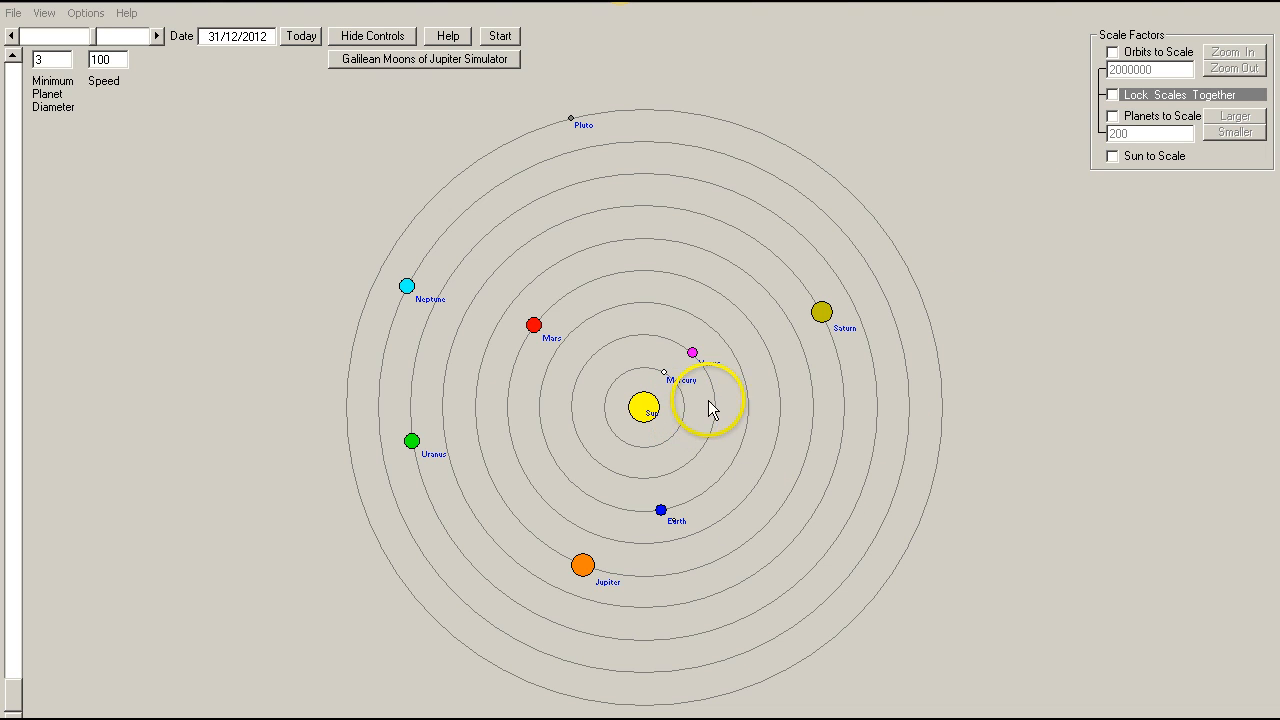
mouse_move(820, 388)
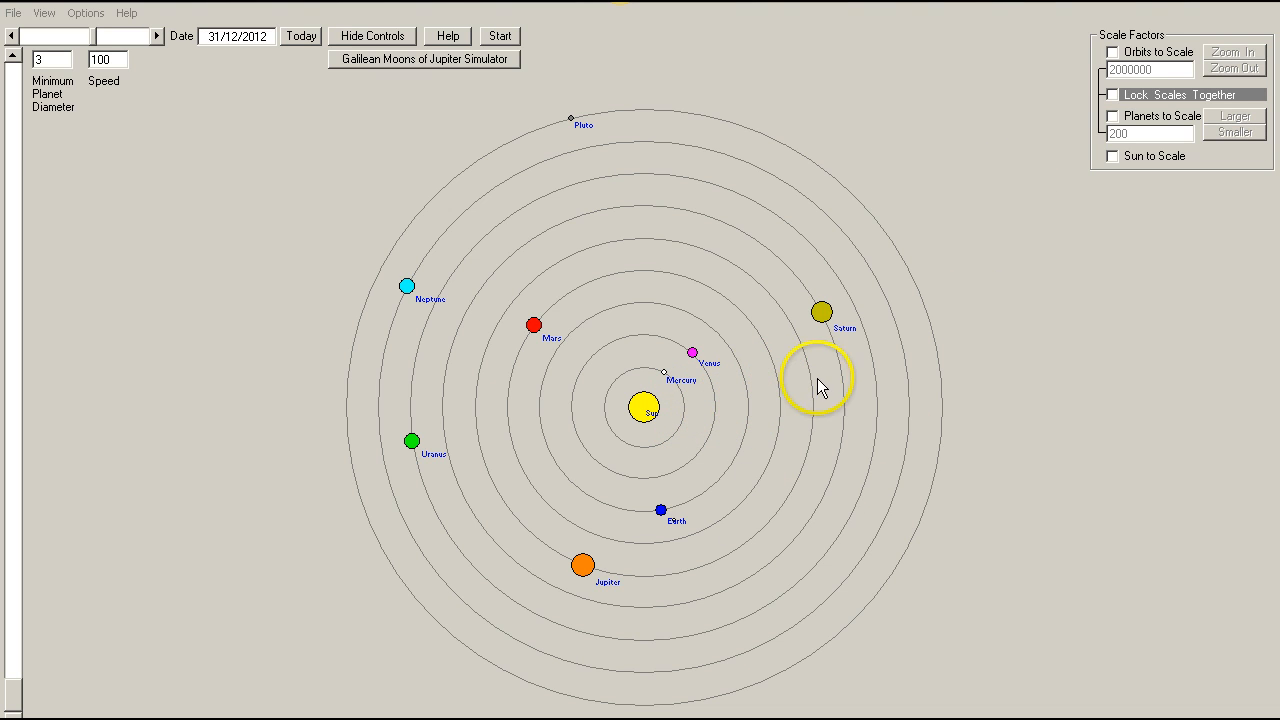
mouse_move(1120, 58)
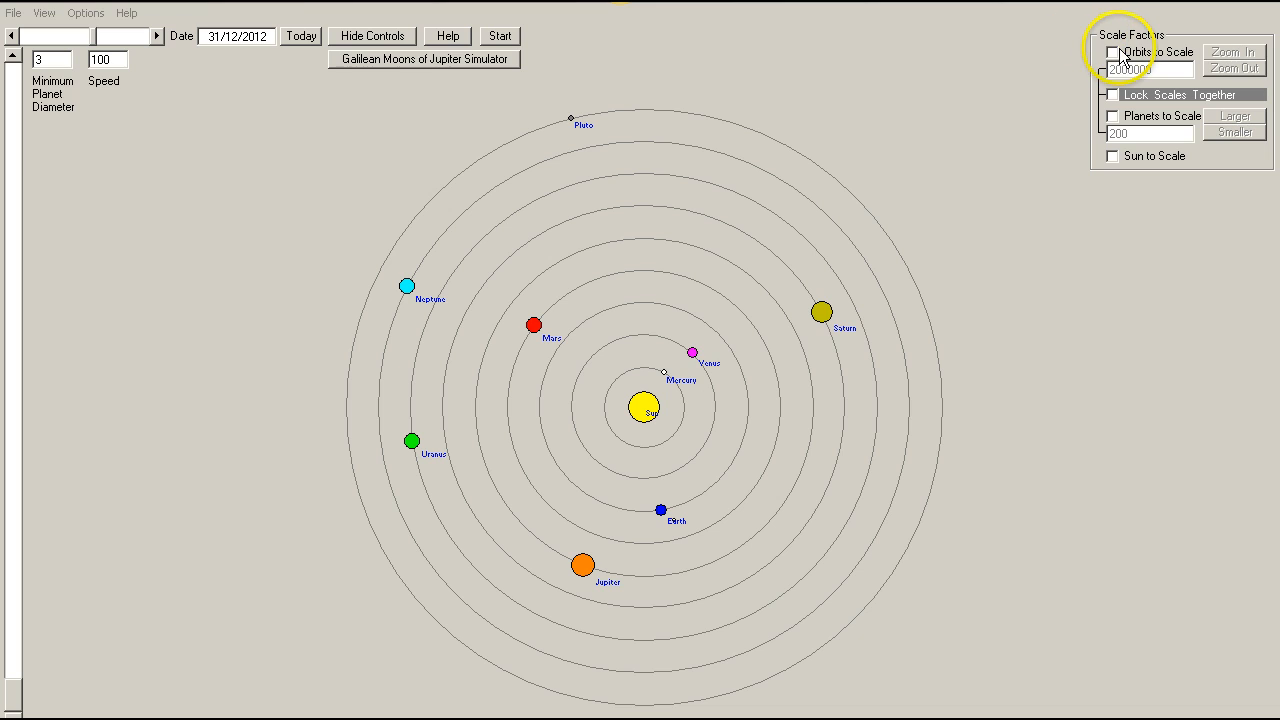
Try the true-scale planet and Sun size options, then return to default body sizes.
left_click(1112, 52)
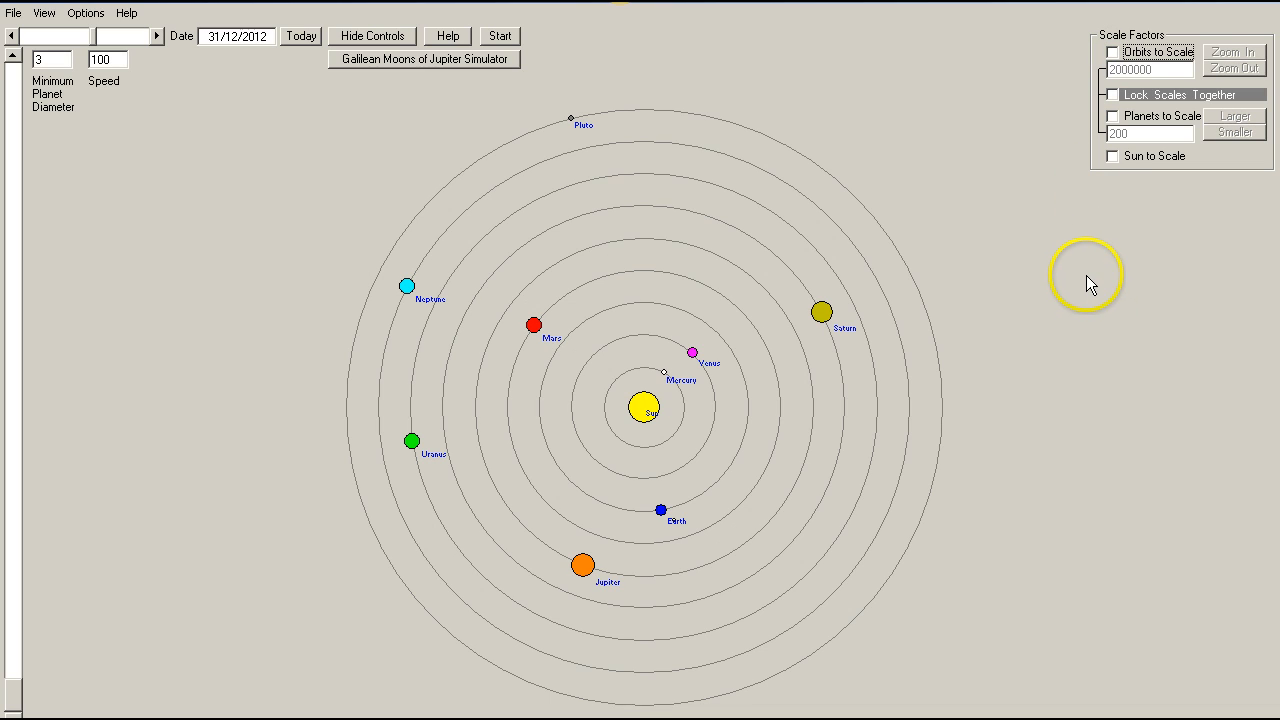
mouse_move(1088, 284)
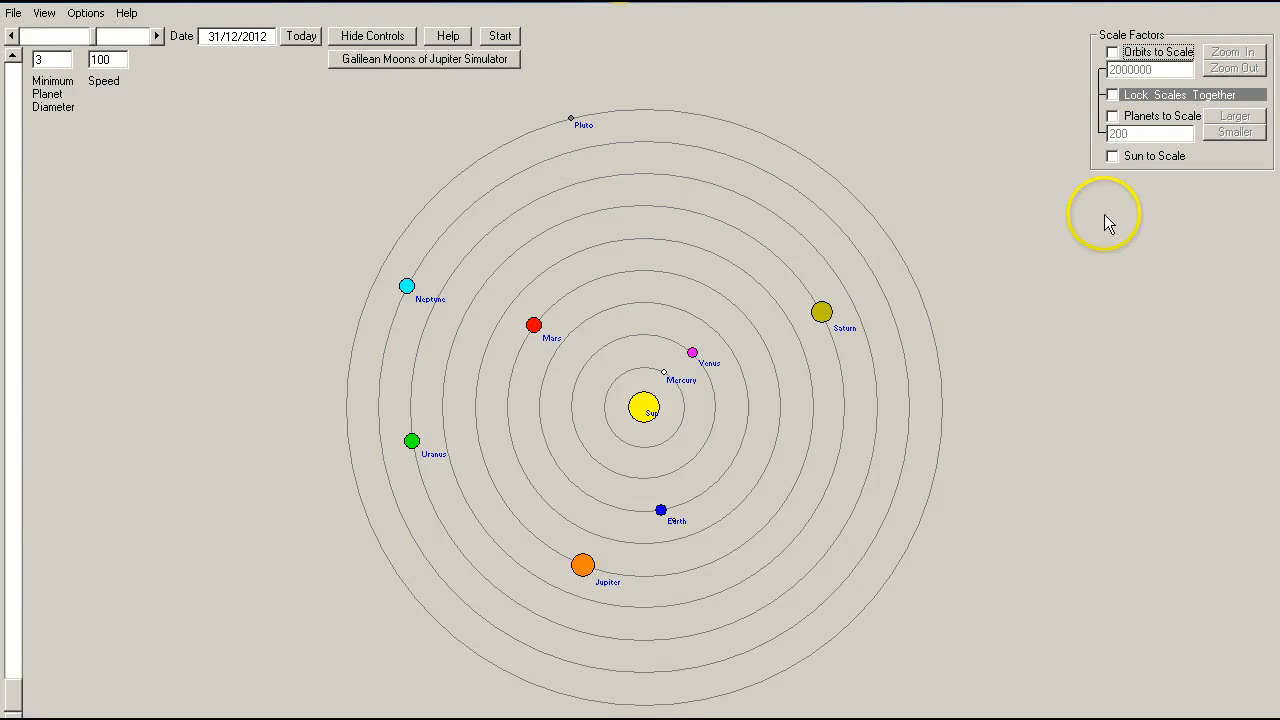
left_click(1112, 114)
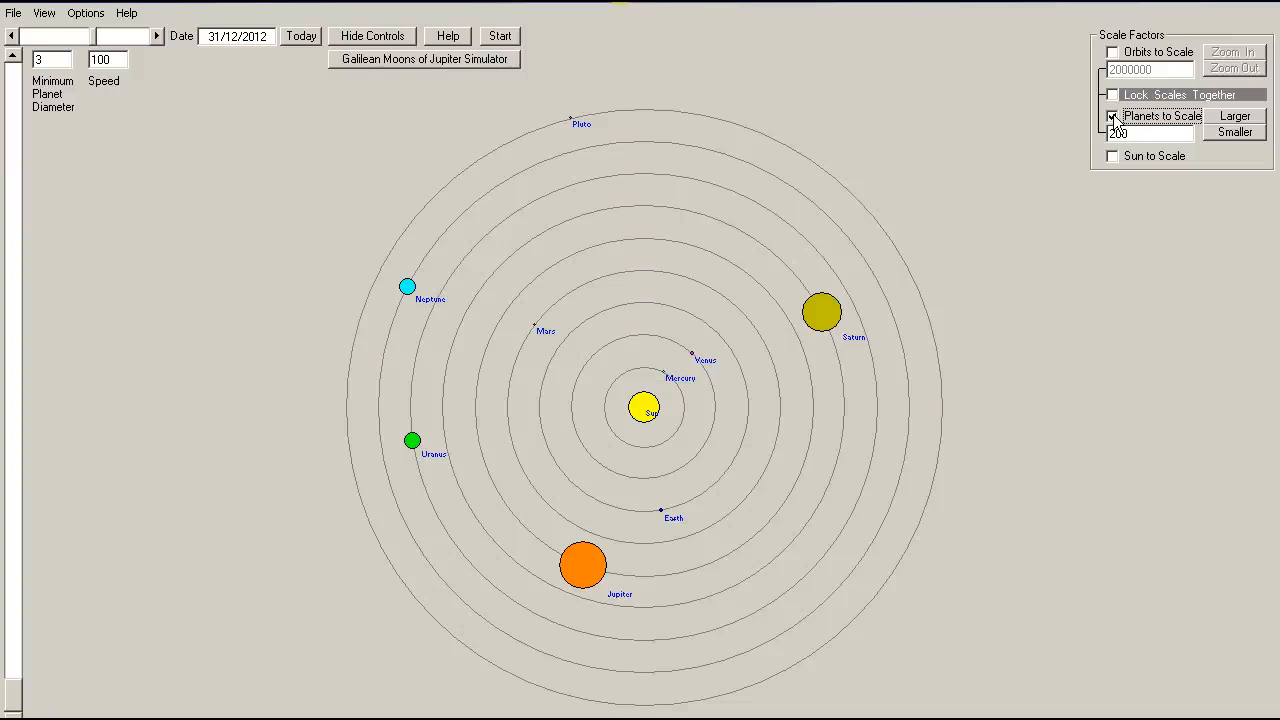
left_click(1112, 114)
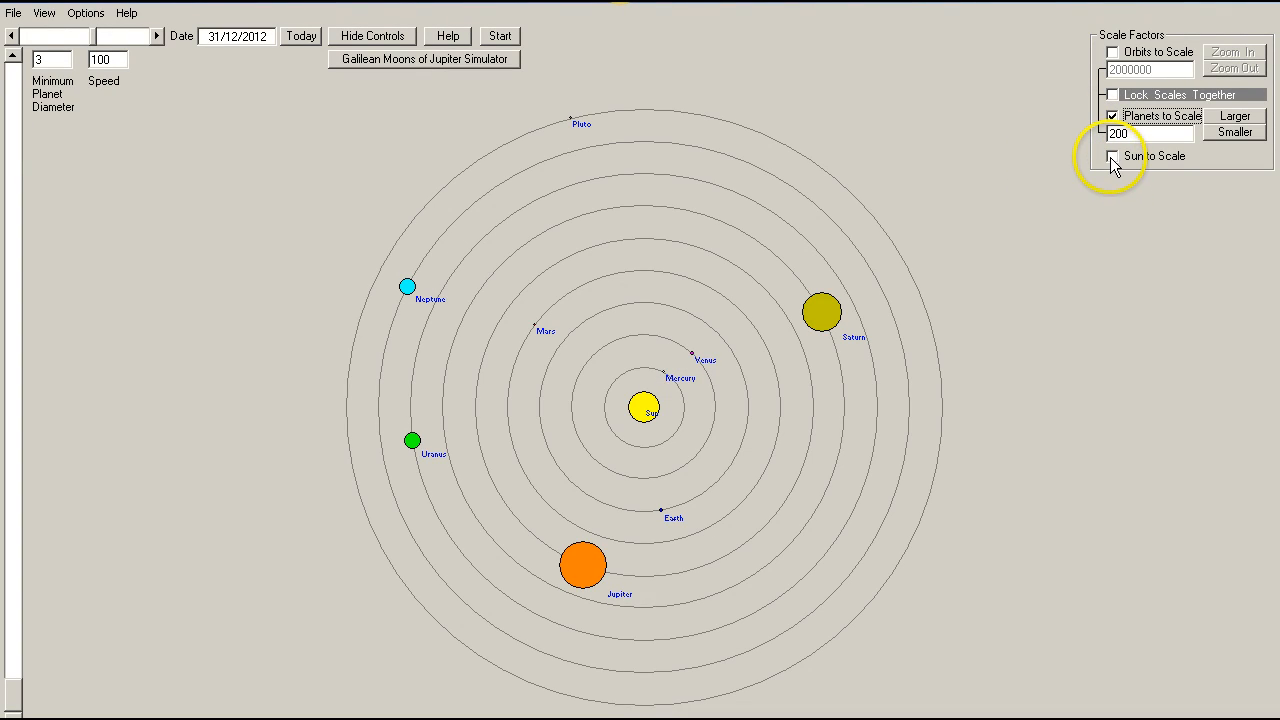
left_click(1112, 156)
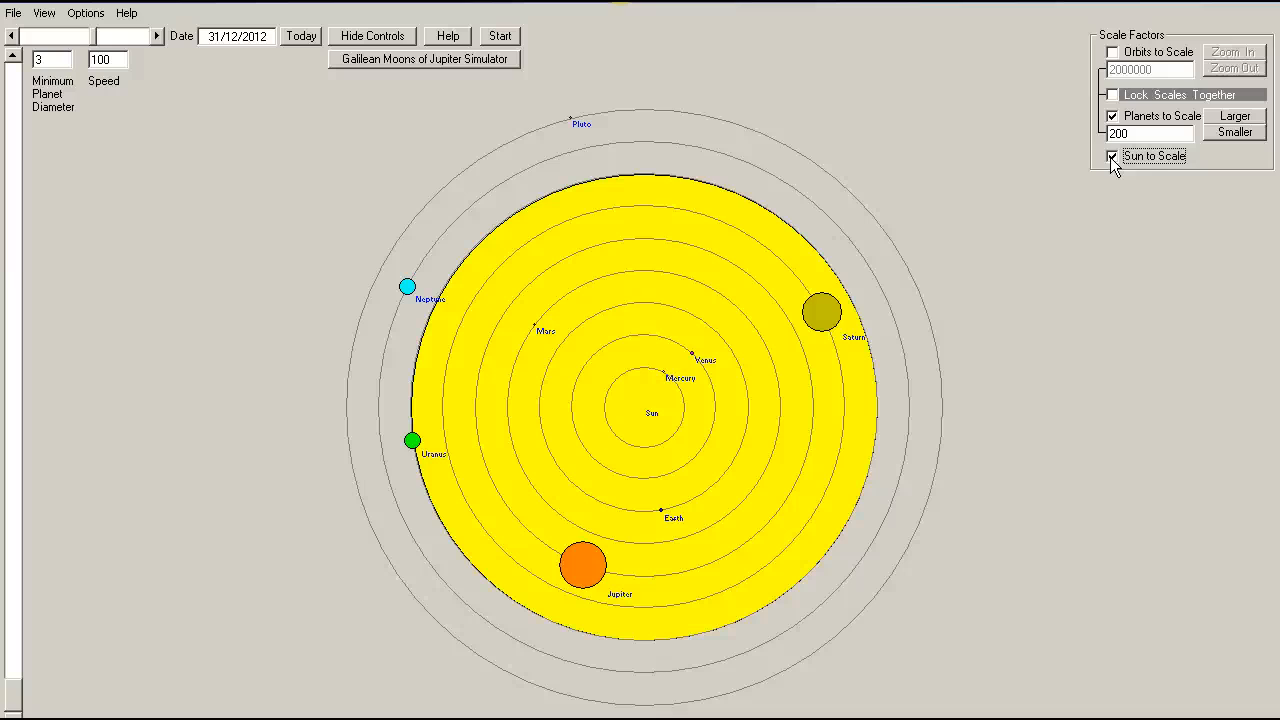
left_click(1112, 156)
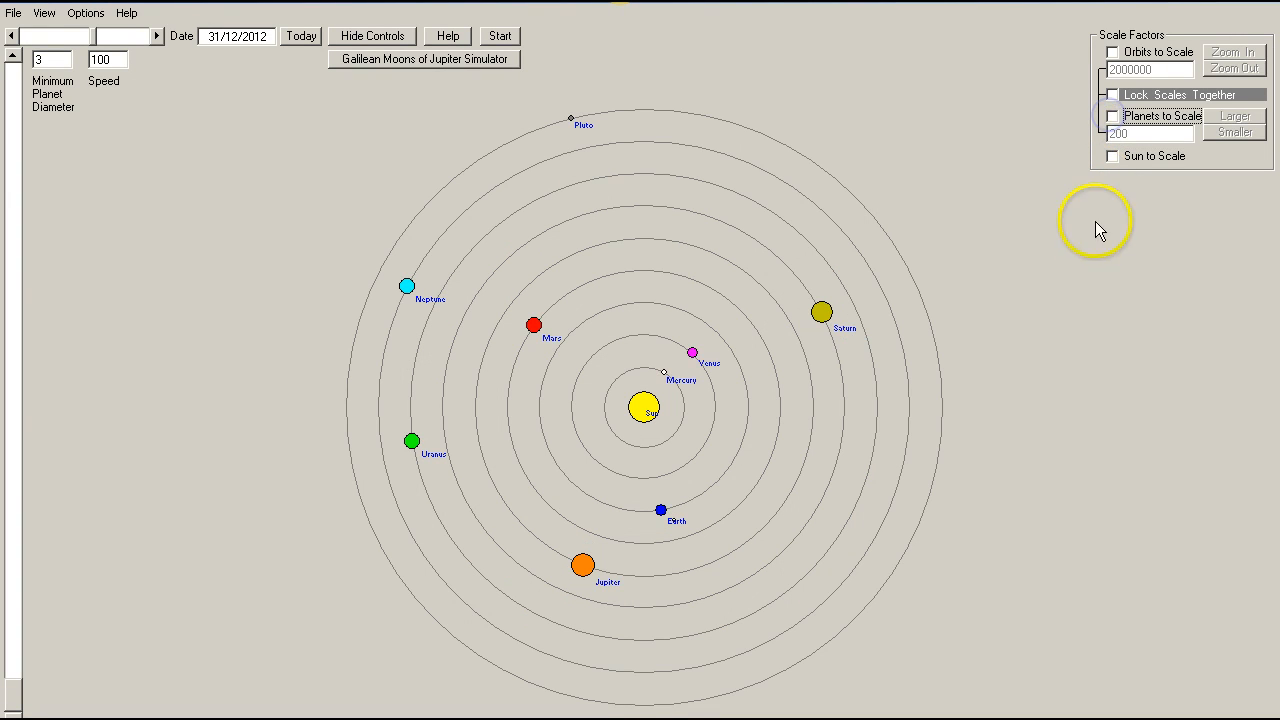
mouse_move(1096, 284)
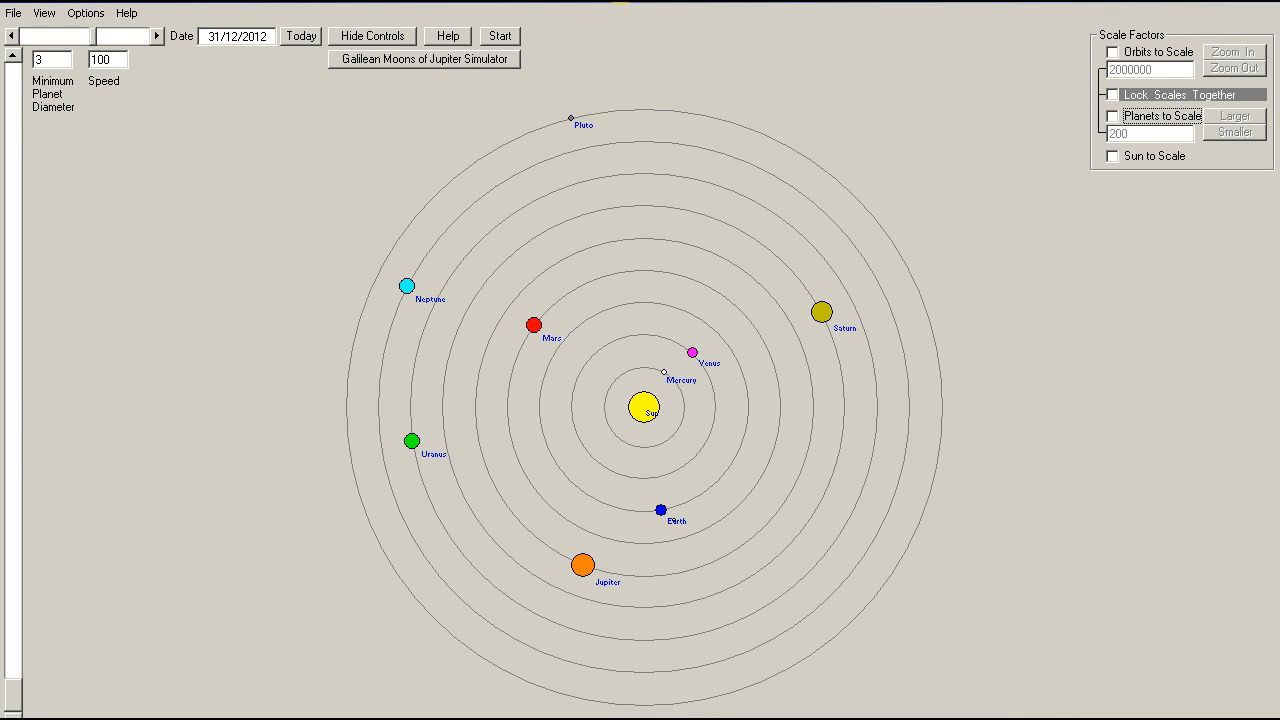
Bring up the Alignments search window over the 31/12/2012 chart.
left_click(84, 12)
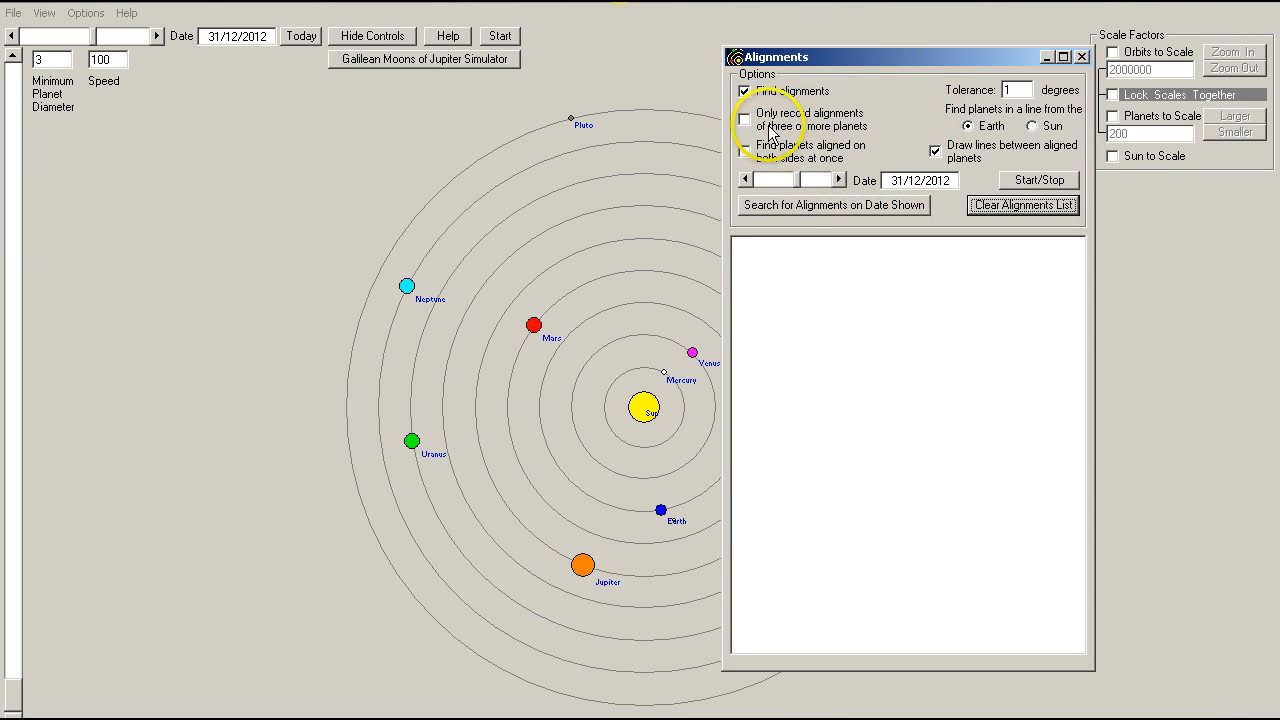
mouse_move(1016, 88)
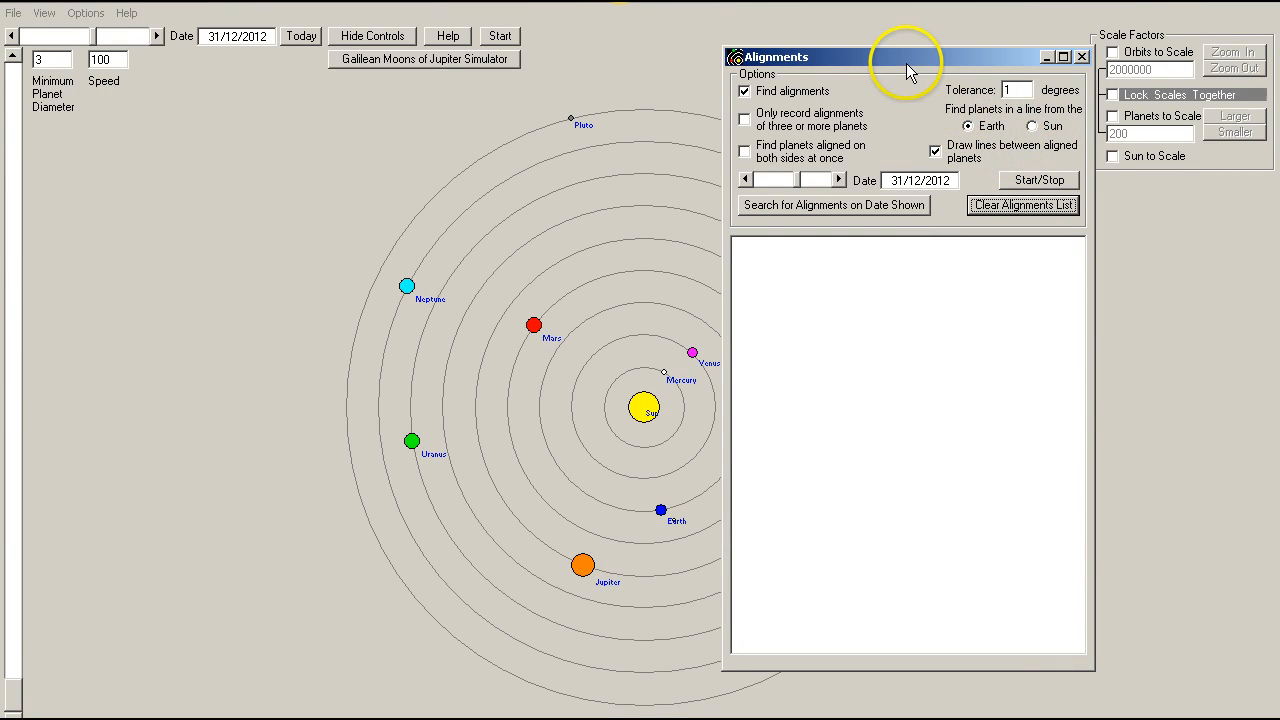
mouse_move(908, 72)
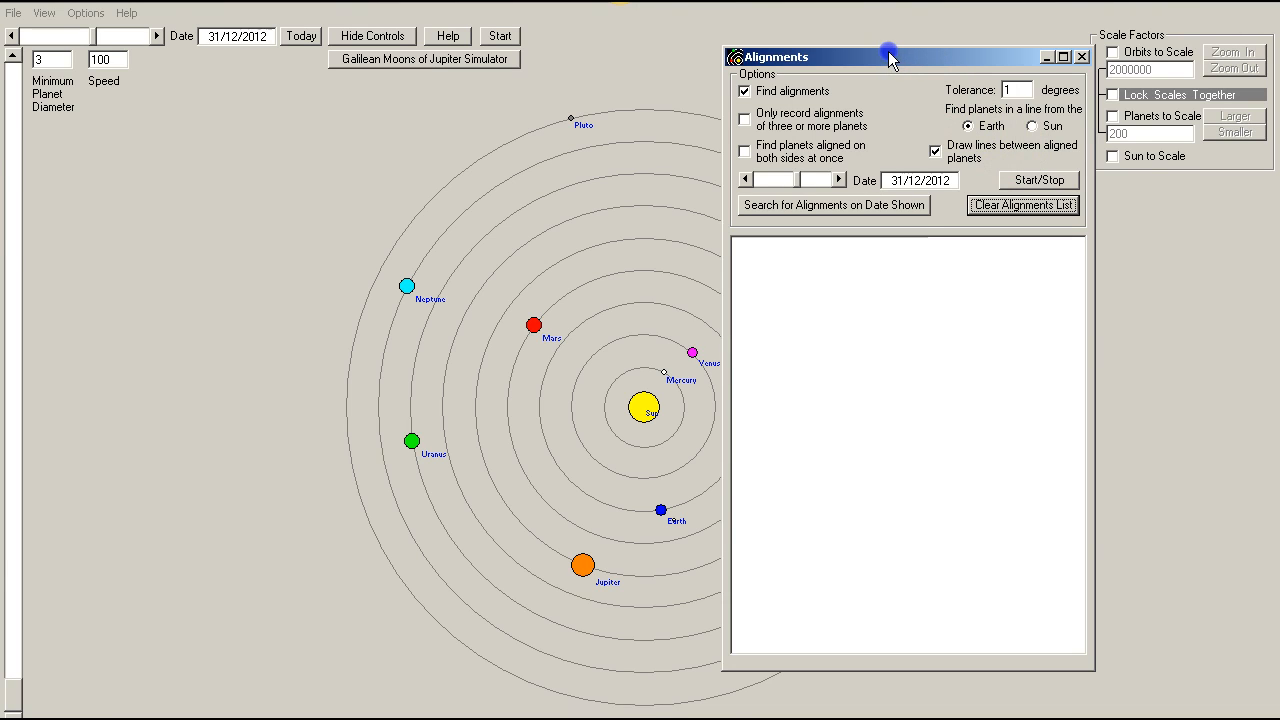
Move the Alignments window to the right so the whole chart is visible.
left_click_drag(888, 56, 1060, 70)
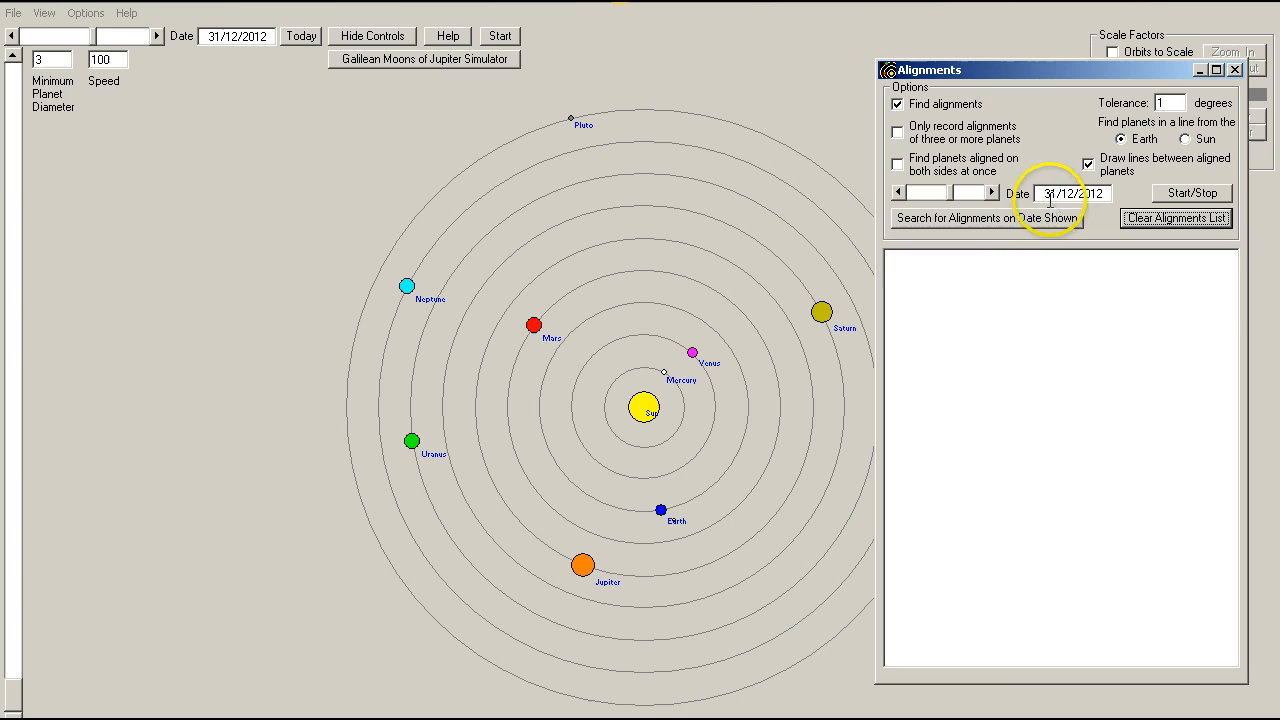
mouse_move(1100, 212)
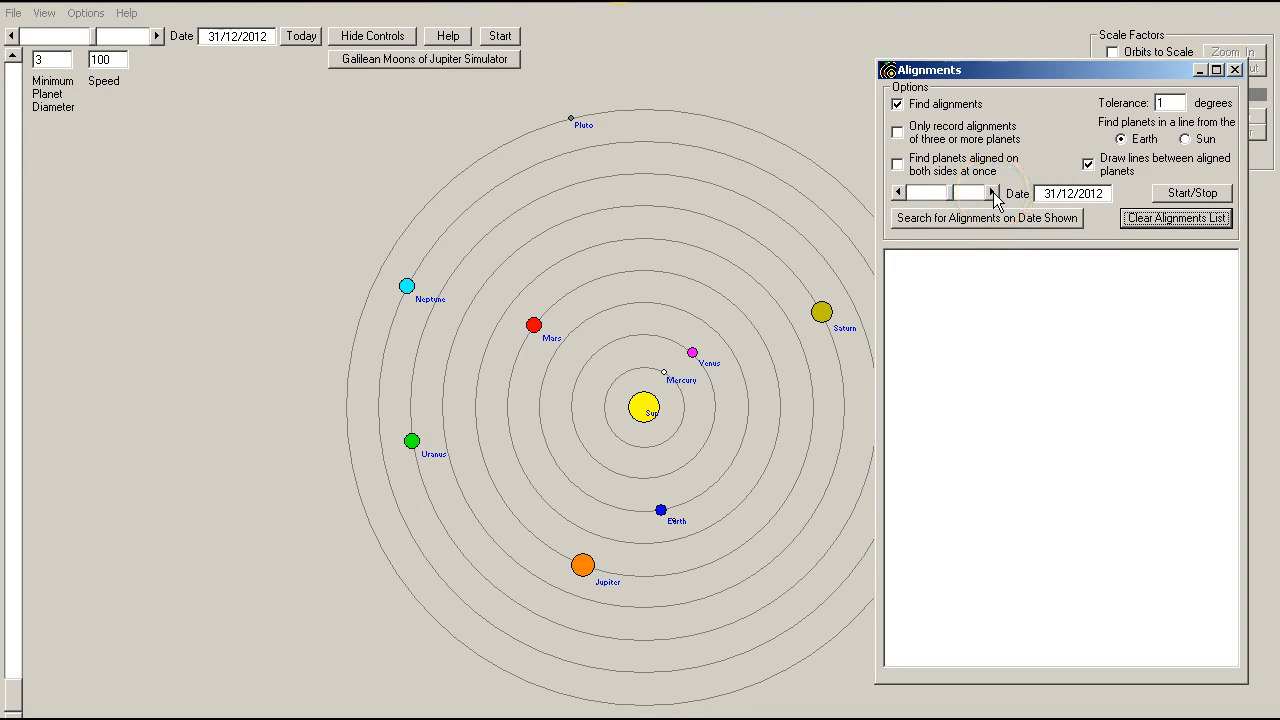
mouse_move(992, 590)
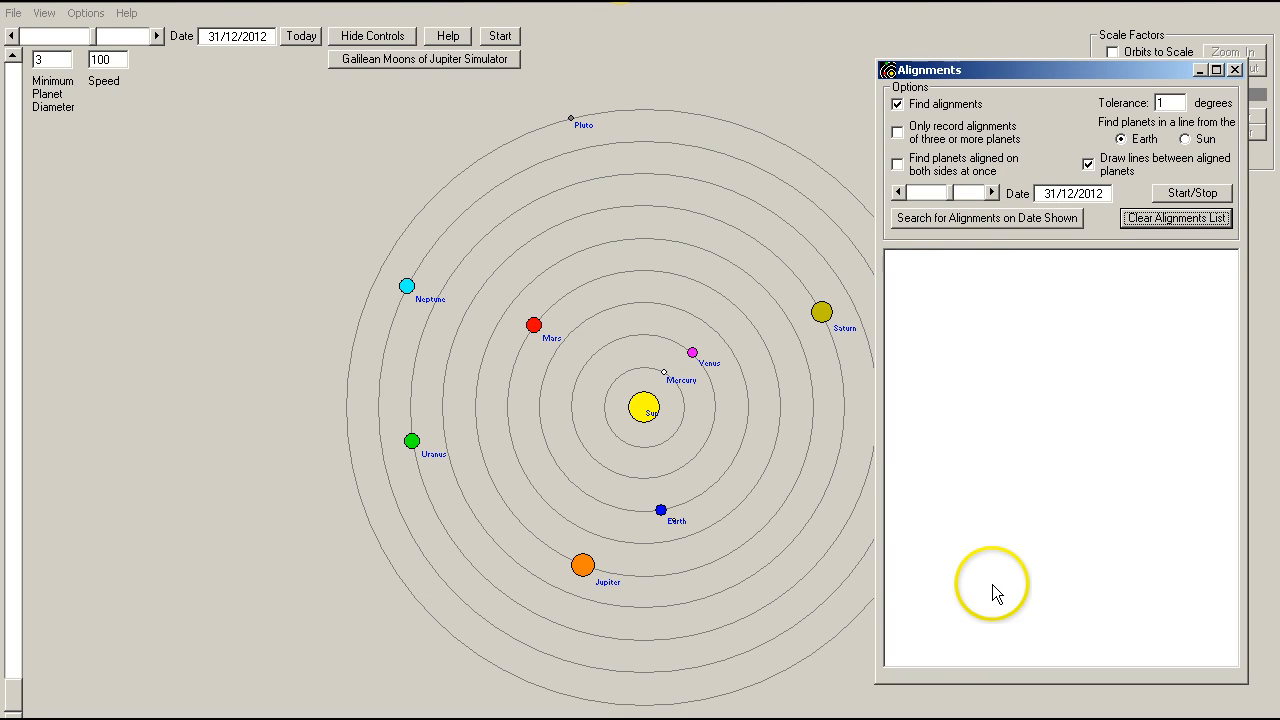
mouse_move(658, 348)
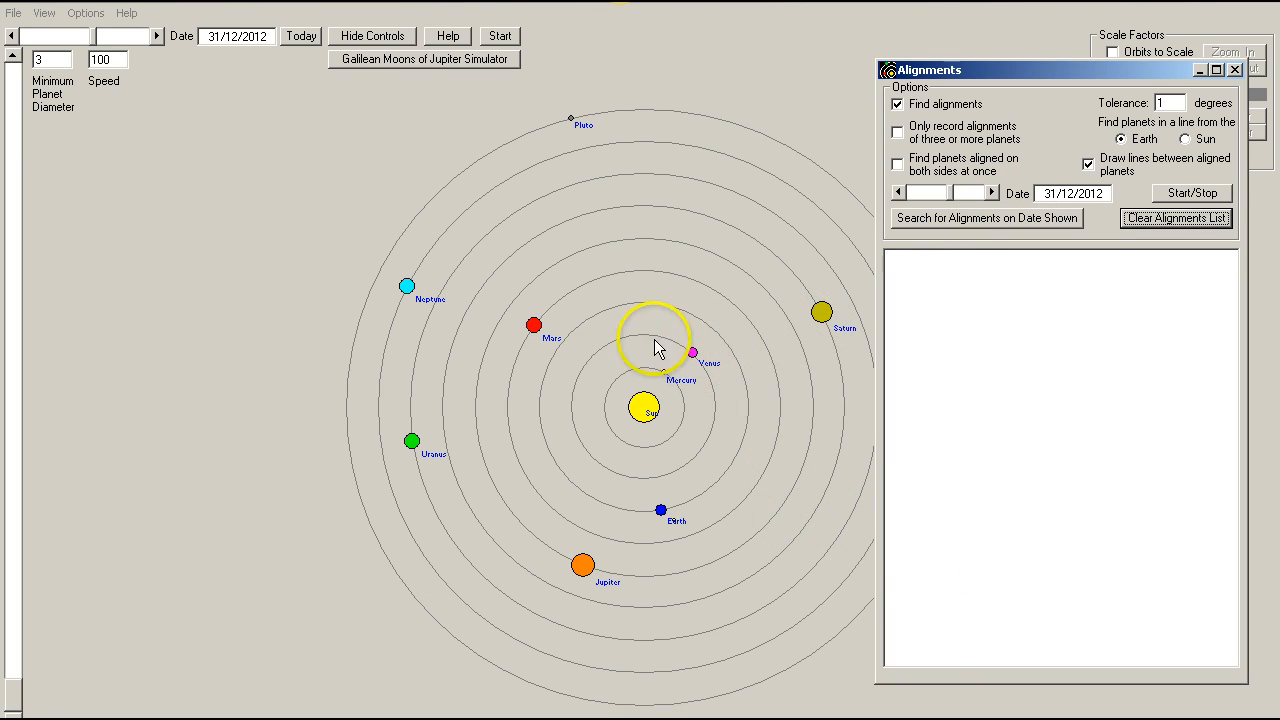
mouse_move(810, 378)
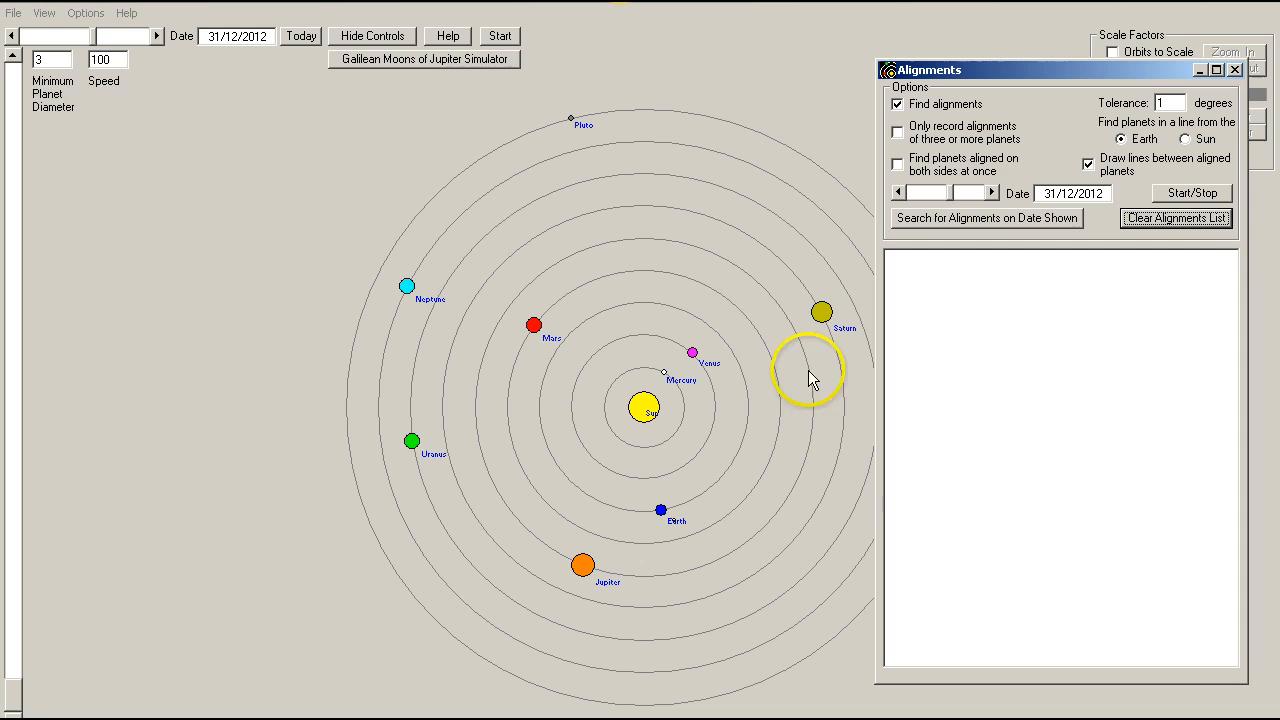
mouse_move(996, 208)
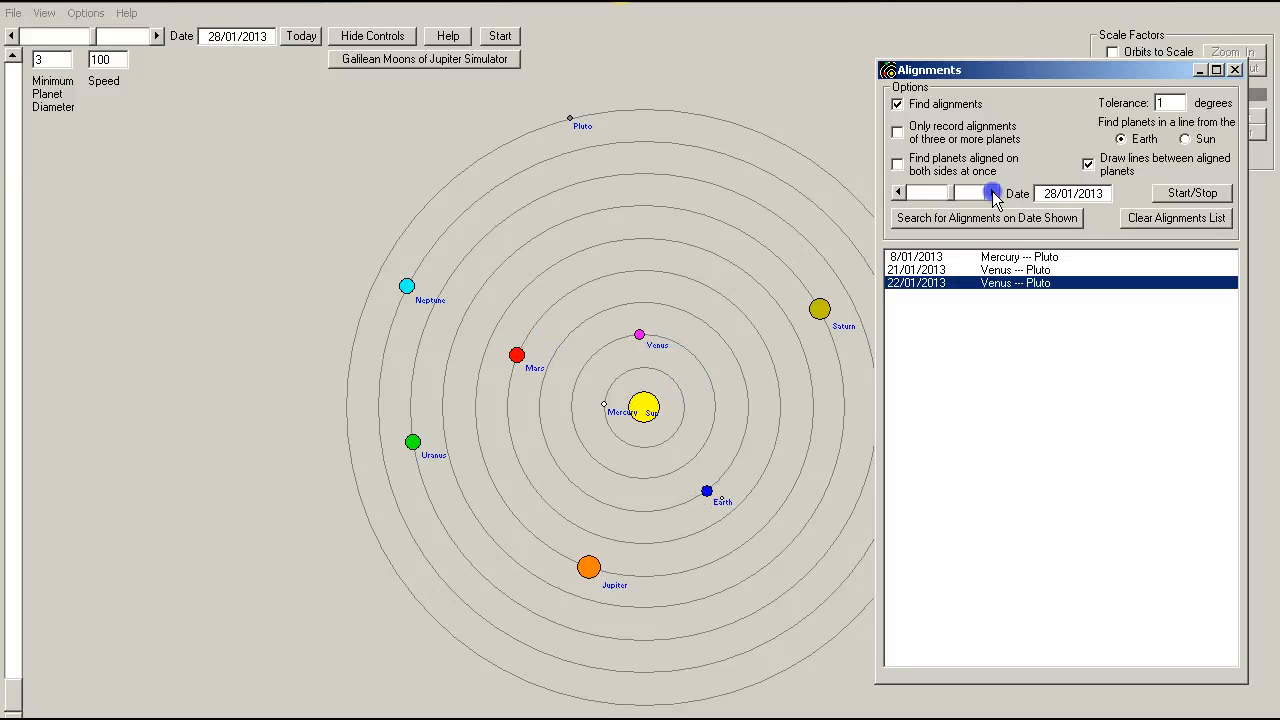
Step the date forward through 2013 to 5/01/2014, recording Earth-centred alignments.
left_click(992, 188)
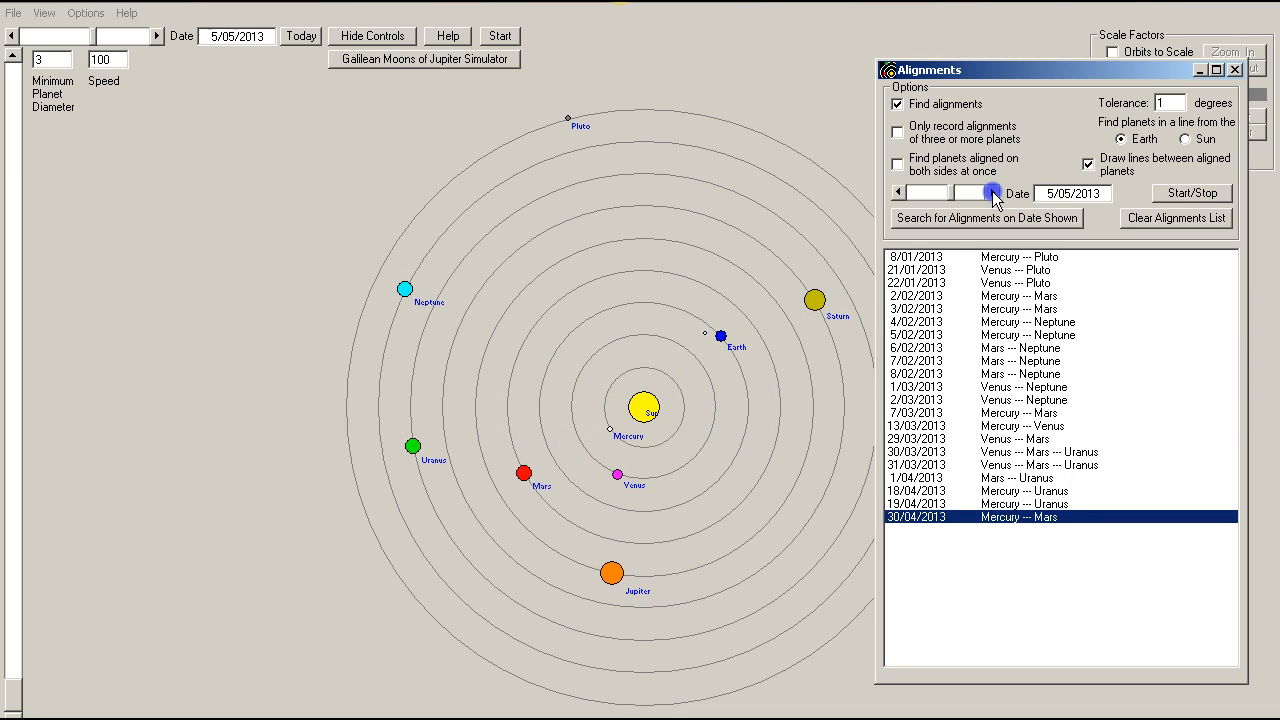
left_click(992, 190)
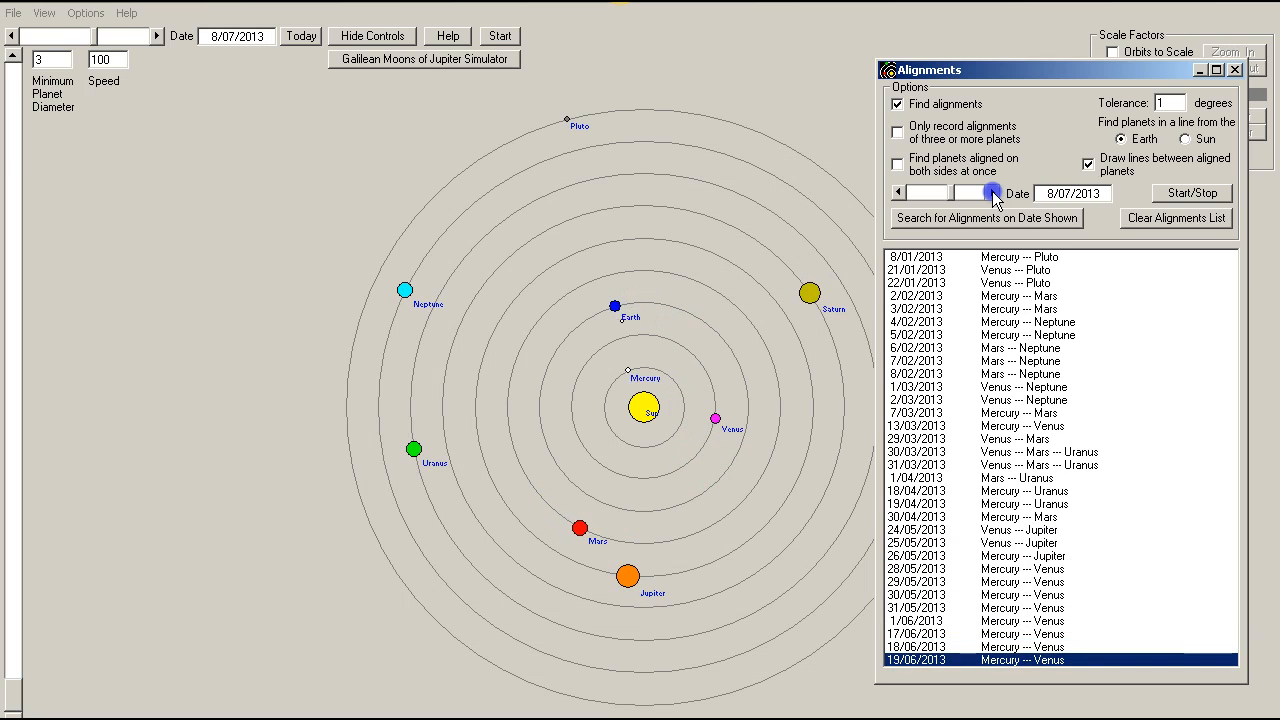
left_click(992, 190)
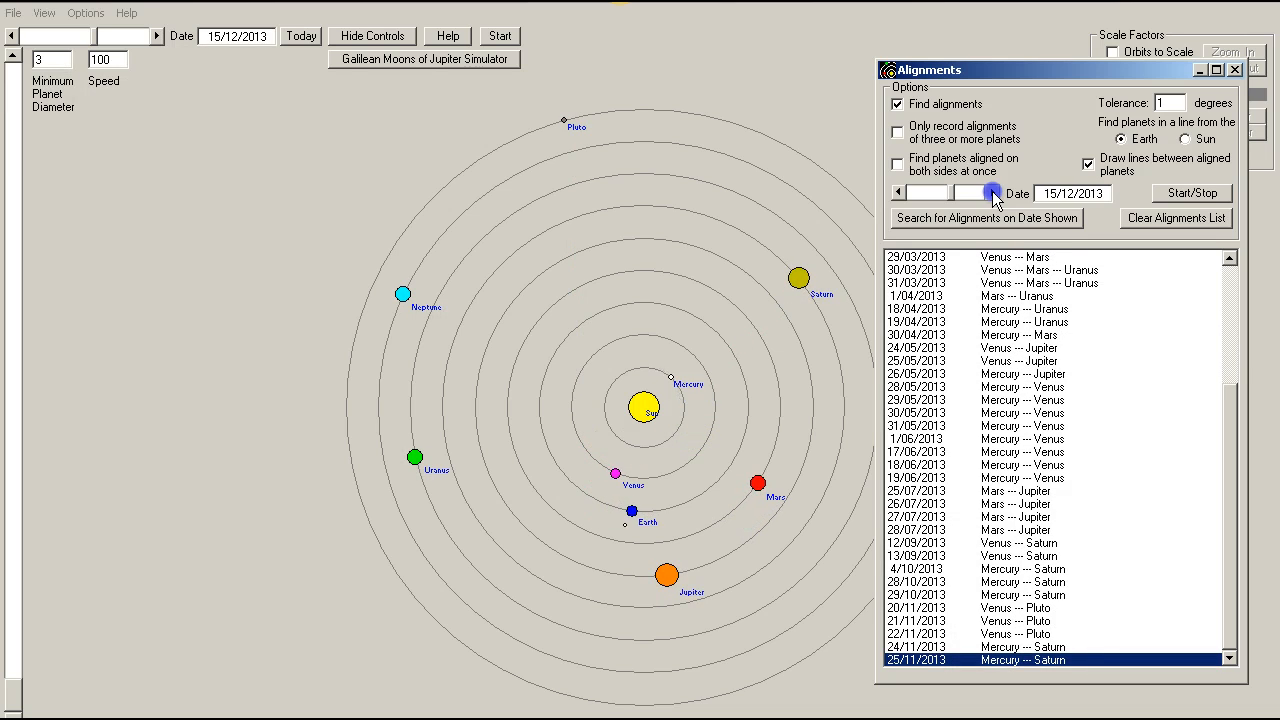
left_click(992, 190)
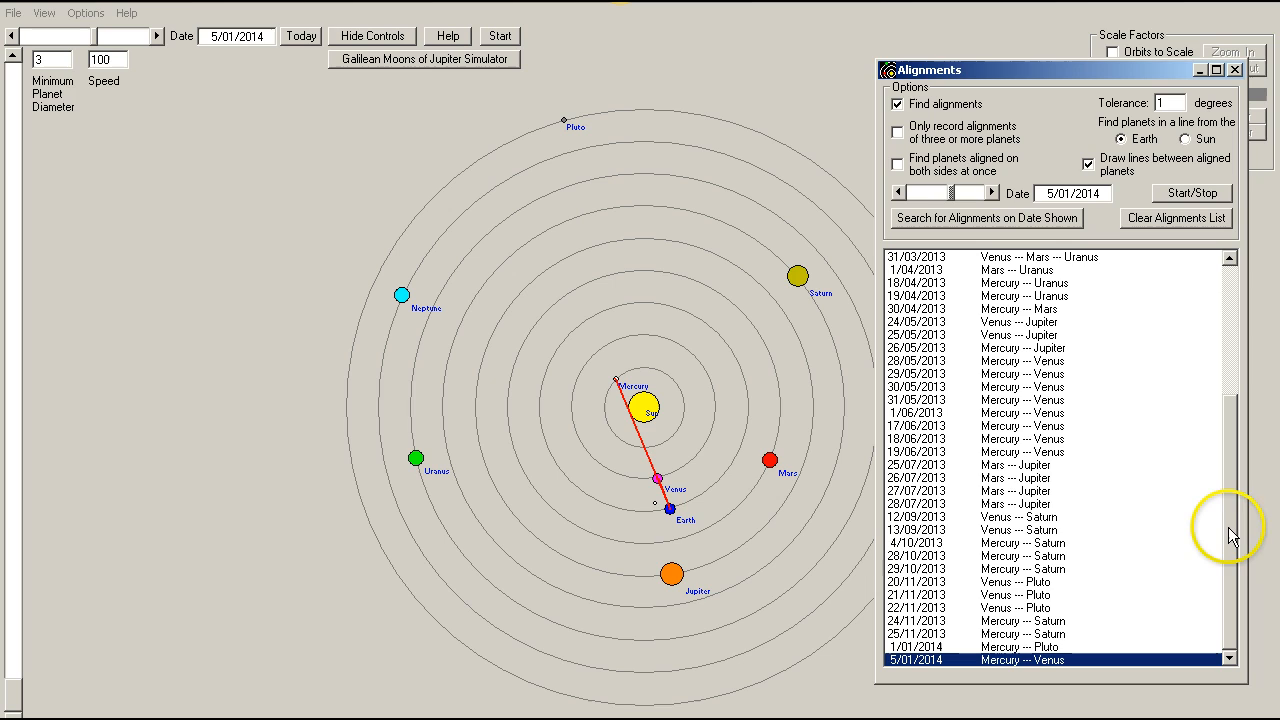
mouse_move(1122, 138)
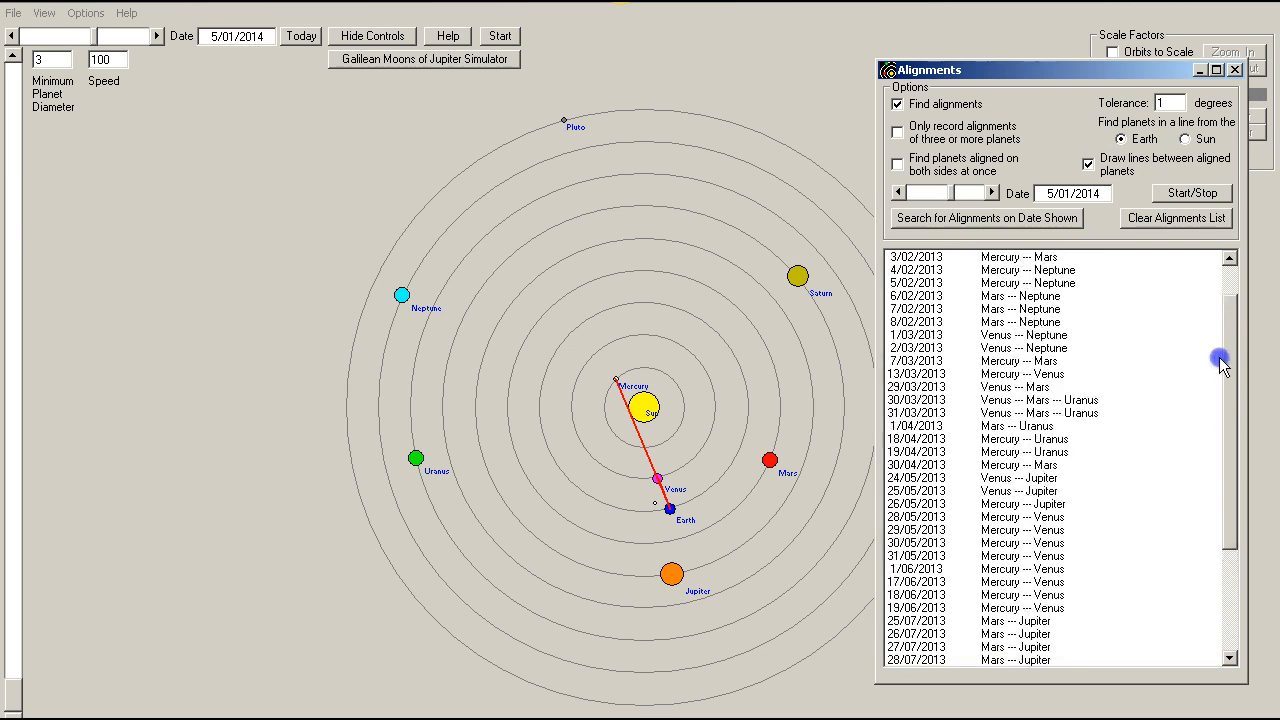
Jump to the first list entry, the 8/01/2013 Mercury–Pluto alignment.
left_click(1016, 256)
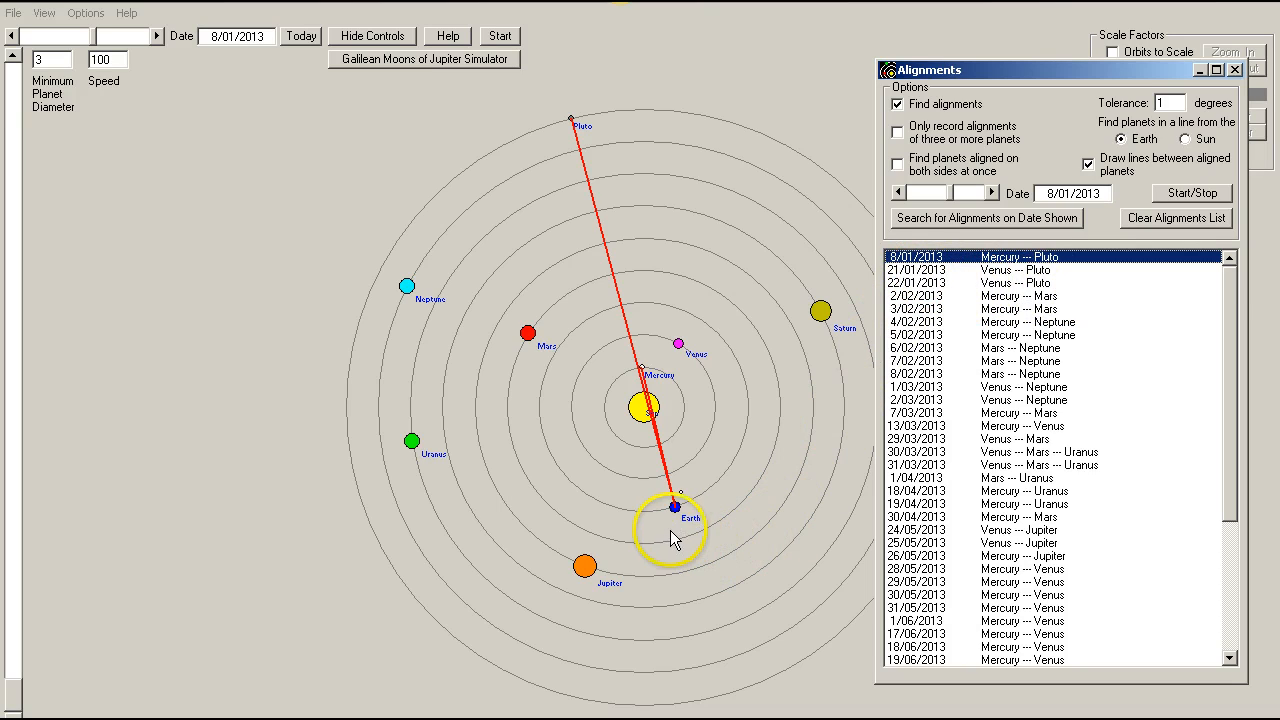
mouse_move(692, 480)
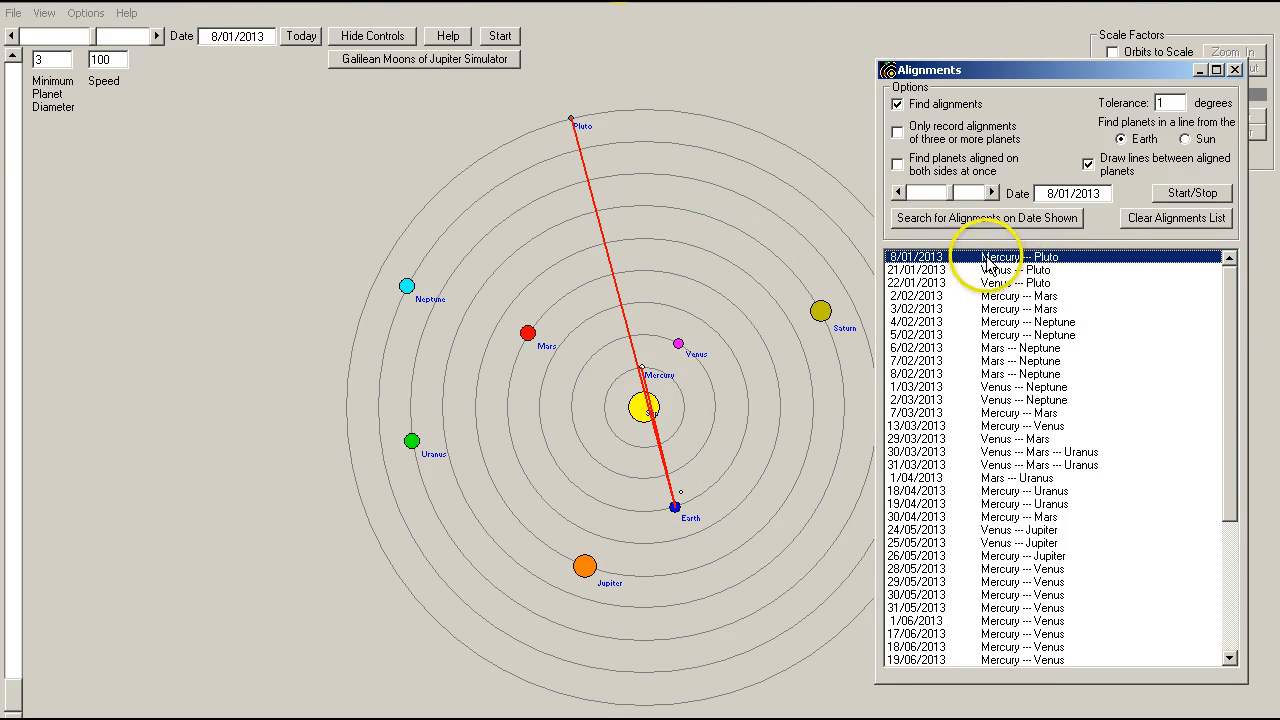
mouse_move(1064, 304)
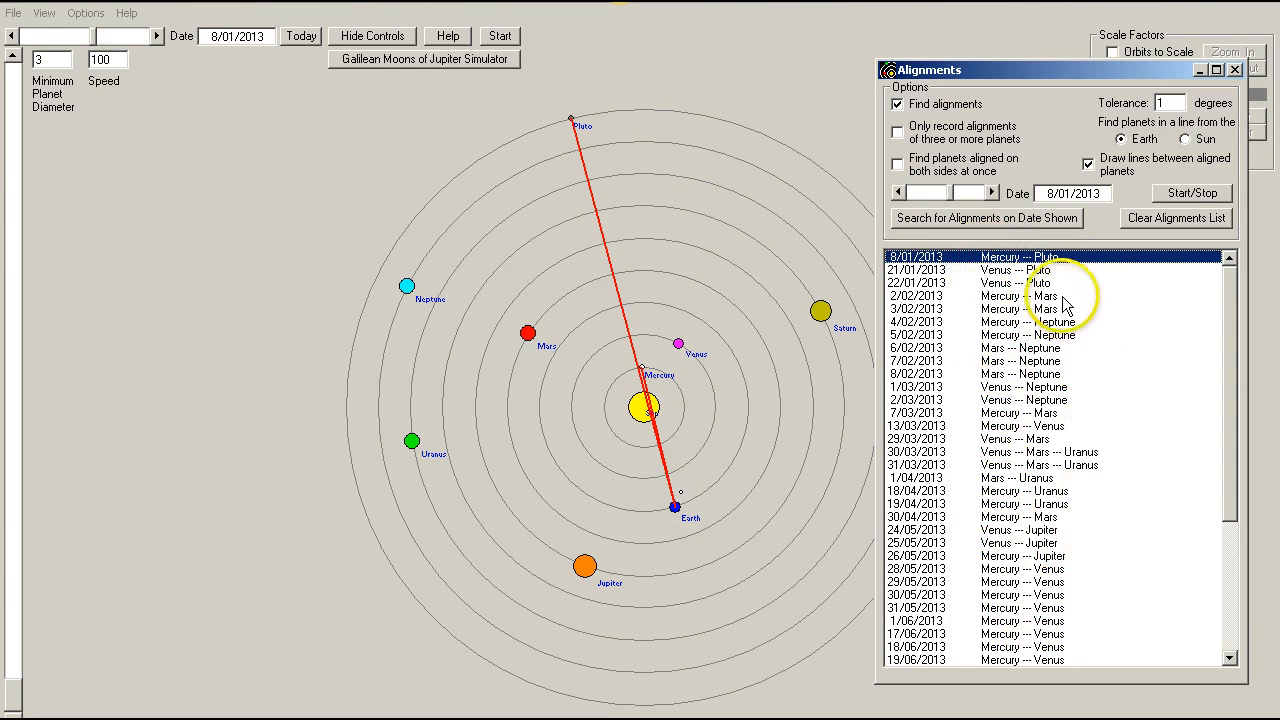
mouse_move(1000, 278)
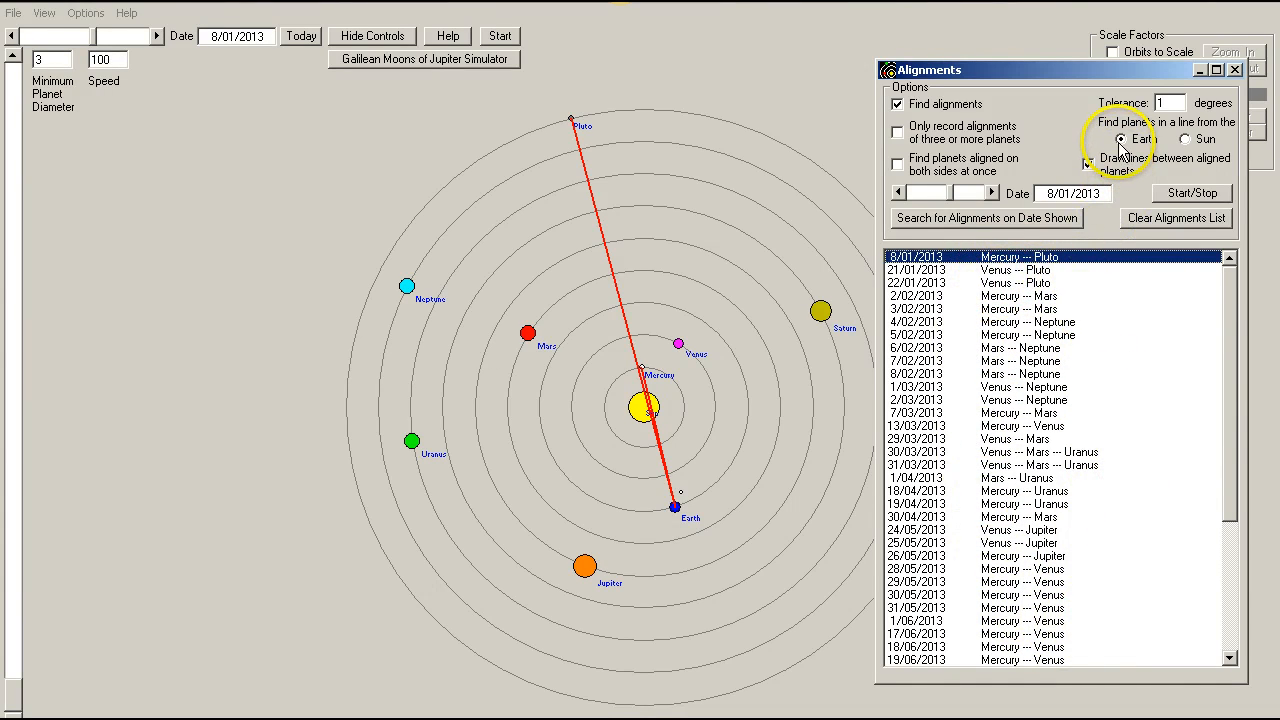
mouse_move(1232, 328)
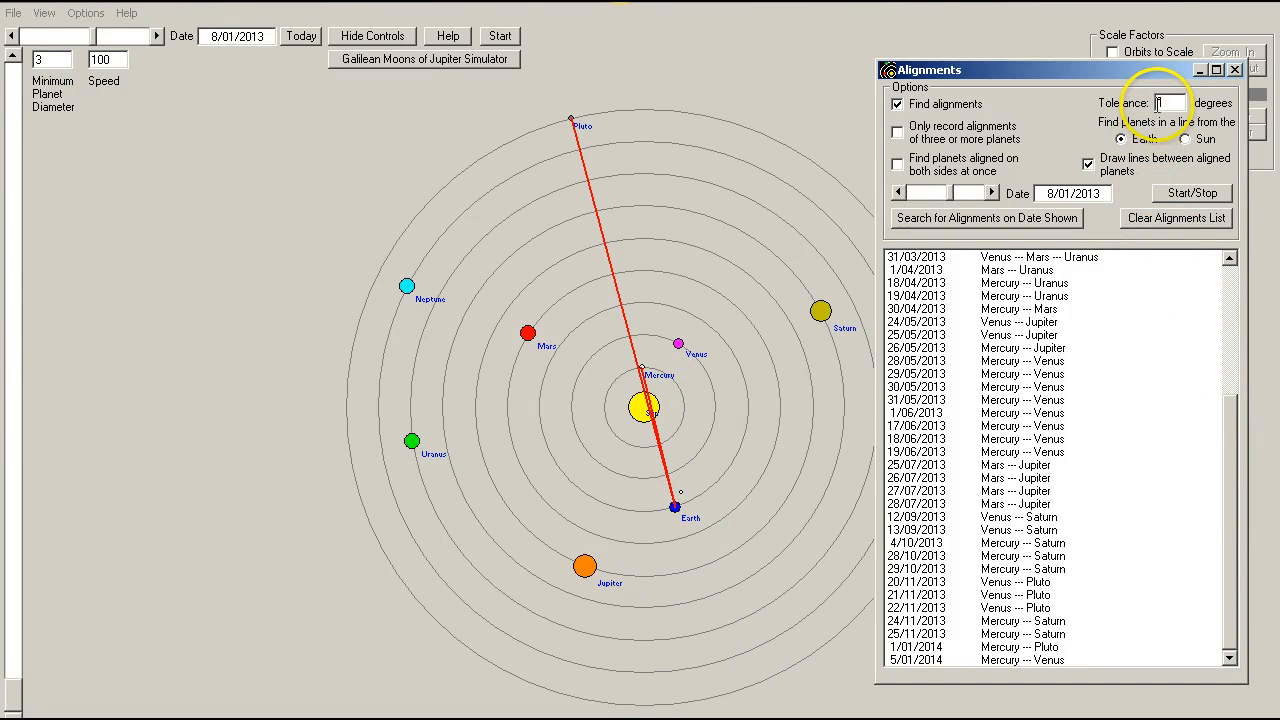
mouse_move(1248, 560)
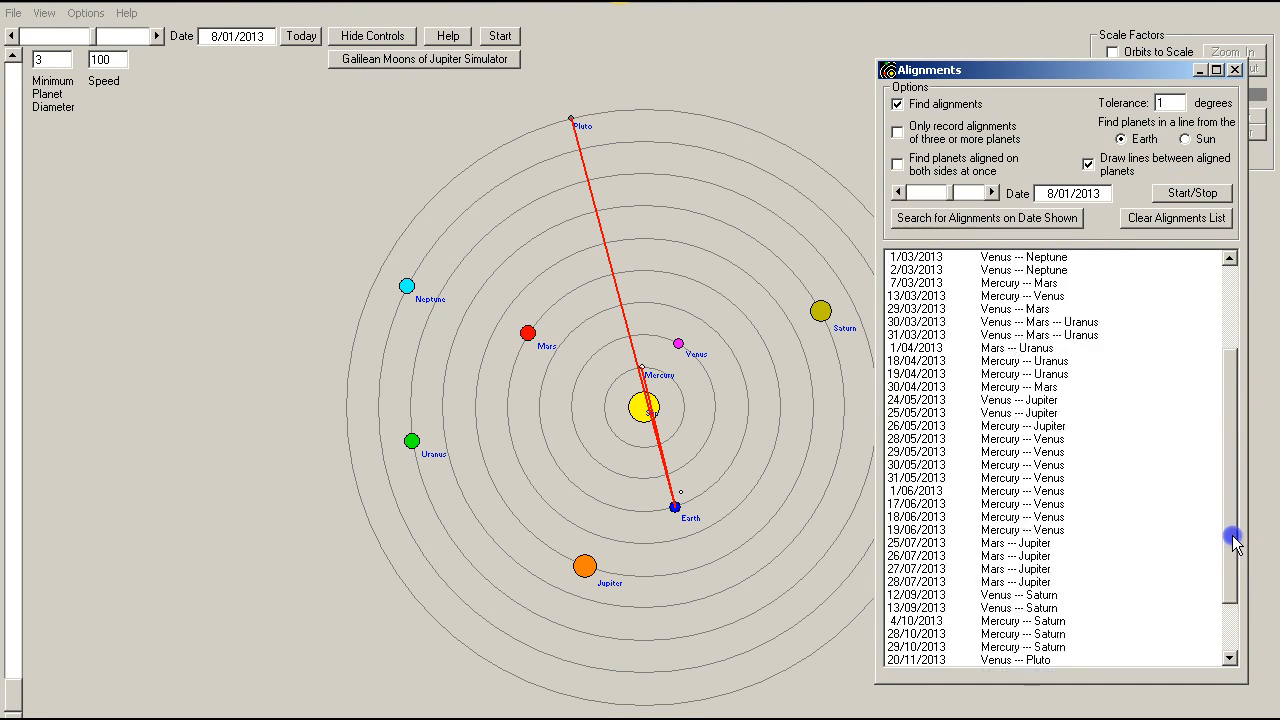
Clear the recorded alignments list, removing the red line from the chart.
scroll("up", 3)
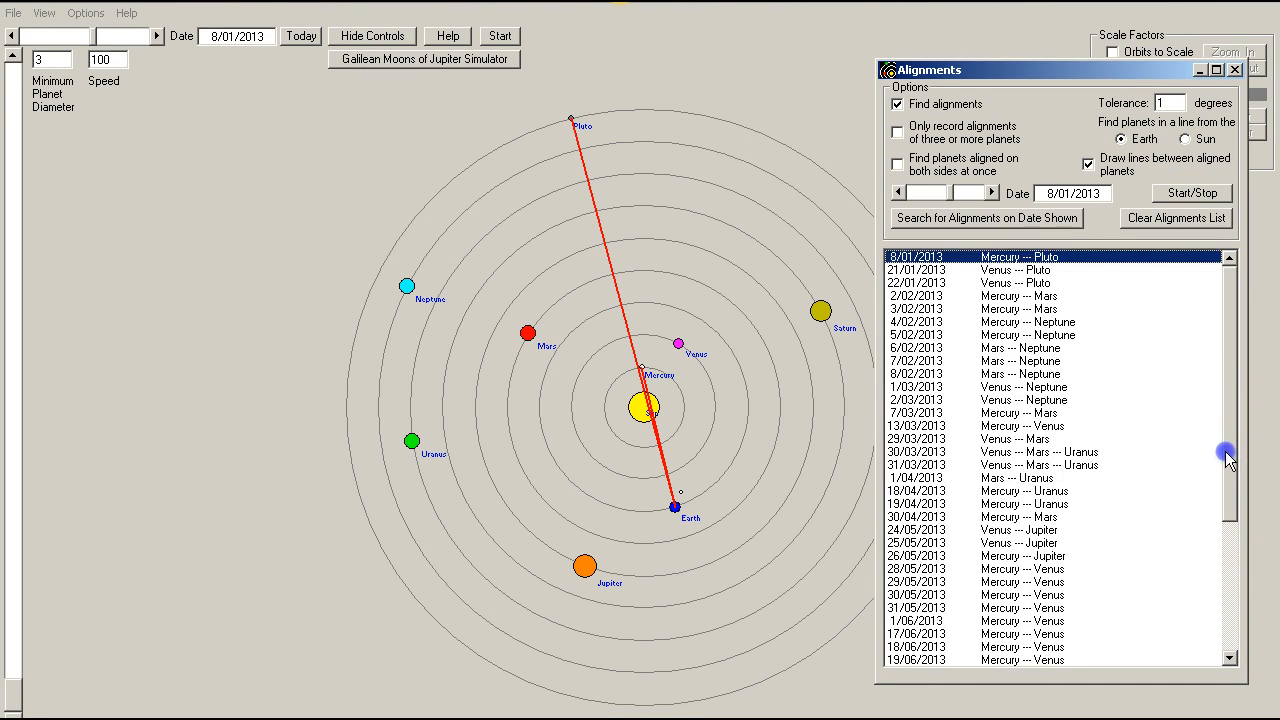
mouse_move(1112, 318)
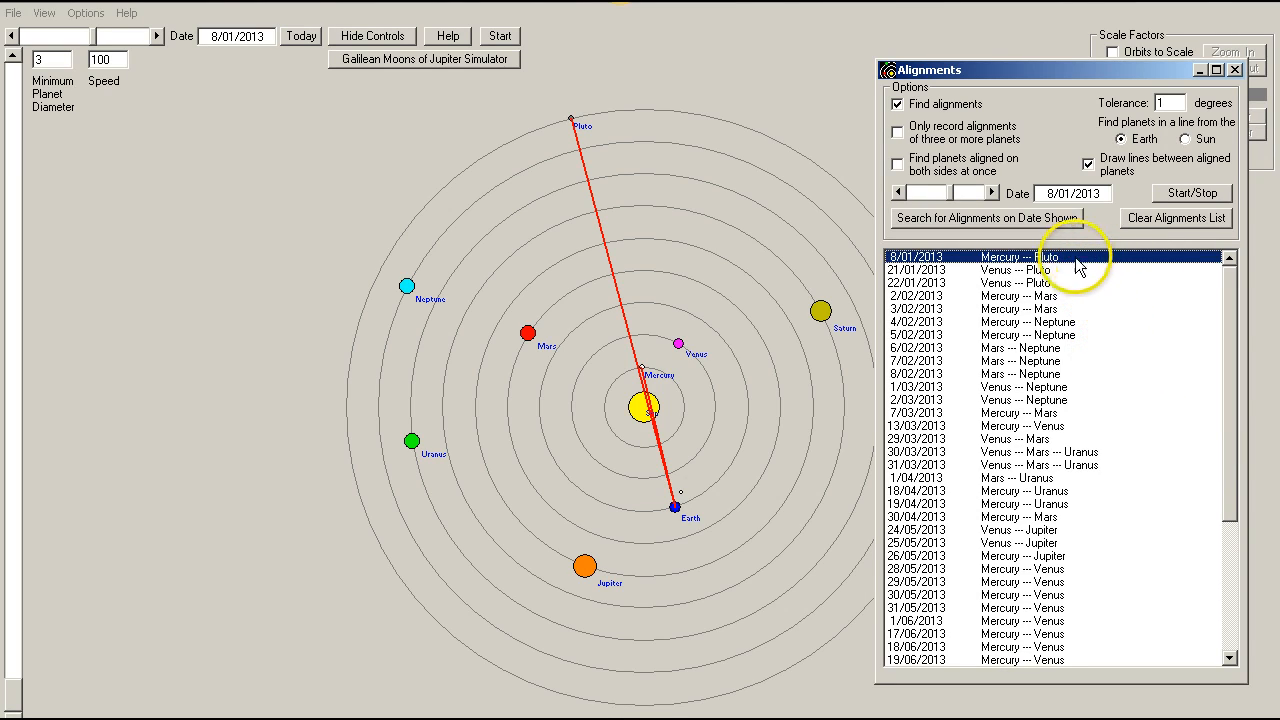
mouse_move(1104, 224)
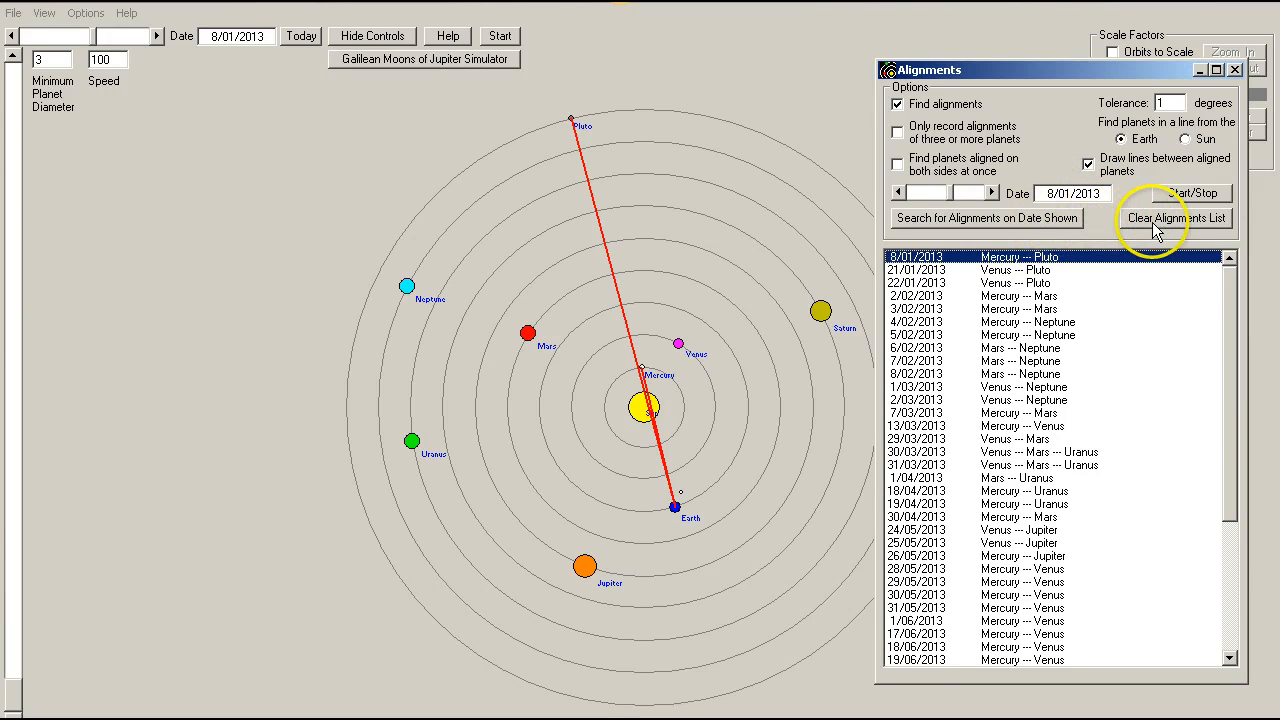
left_click(1176, 218)
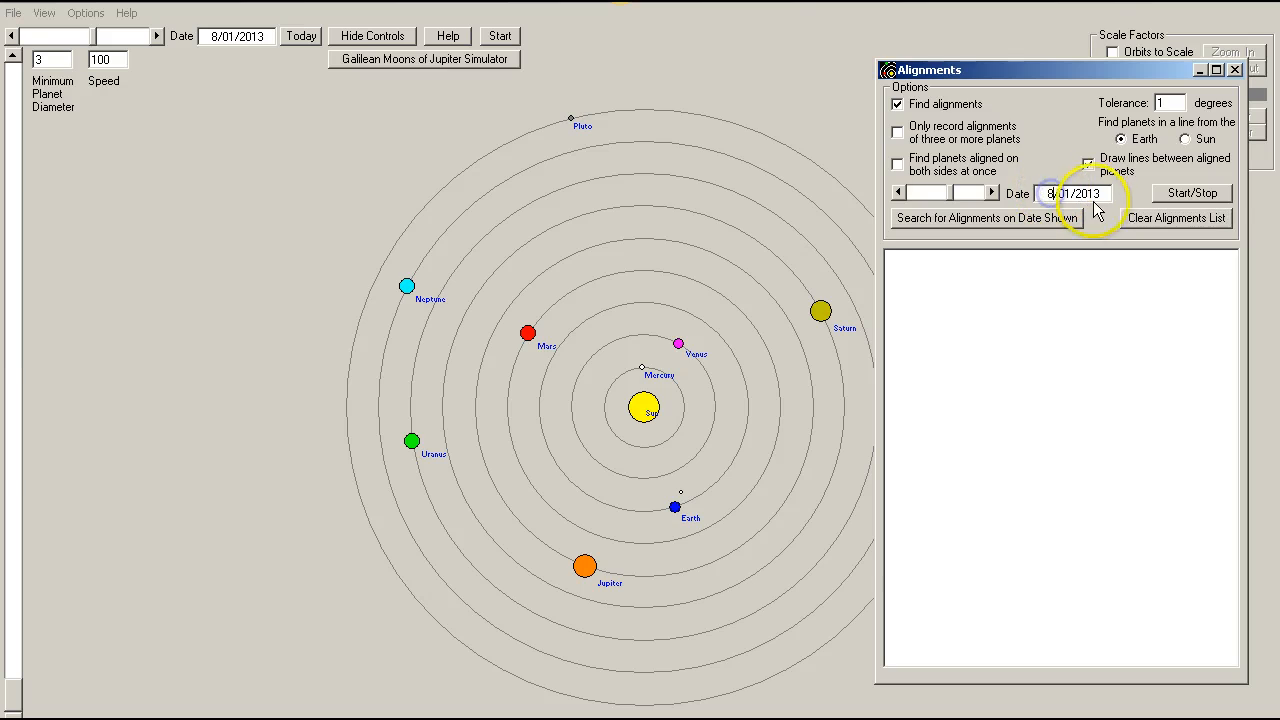
Set the date to 1/01/2013 and find alignments along lines from the Sun.
left_click(1088, 164)
type("1")
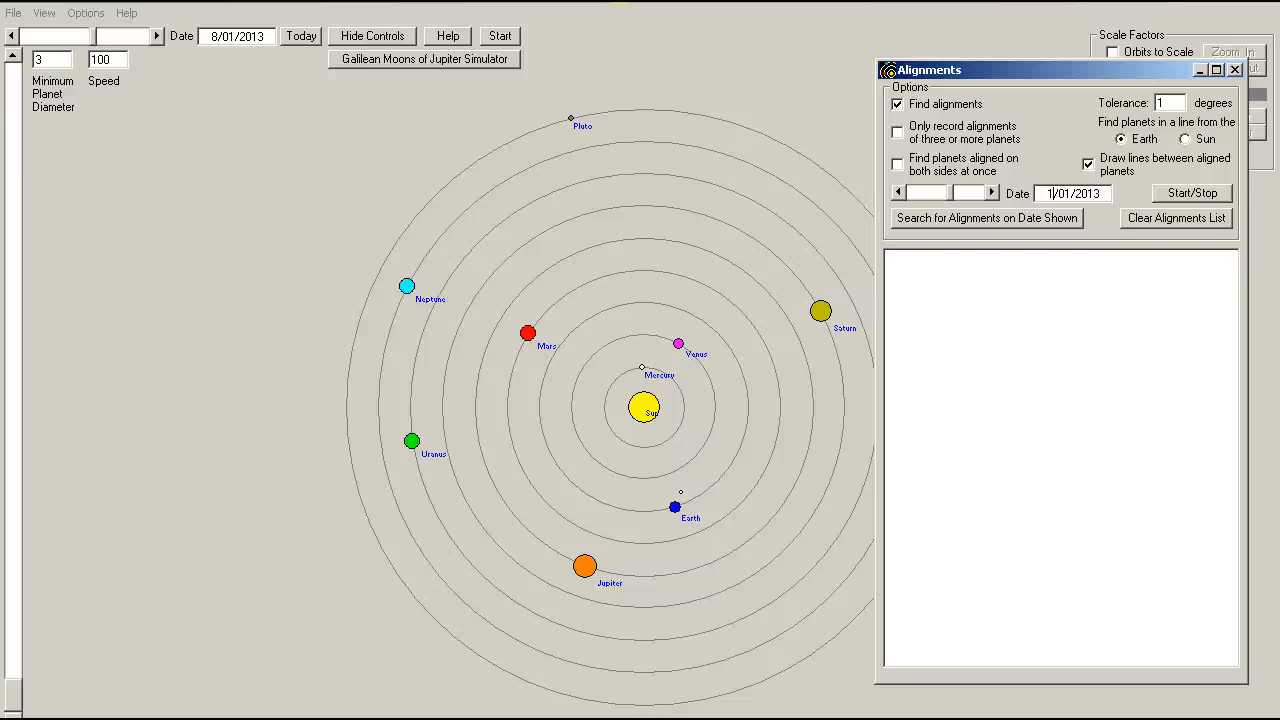
mouse_move(1150, 170)
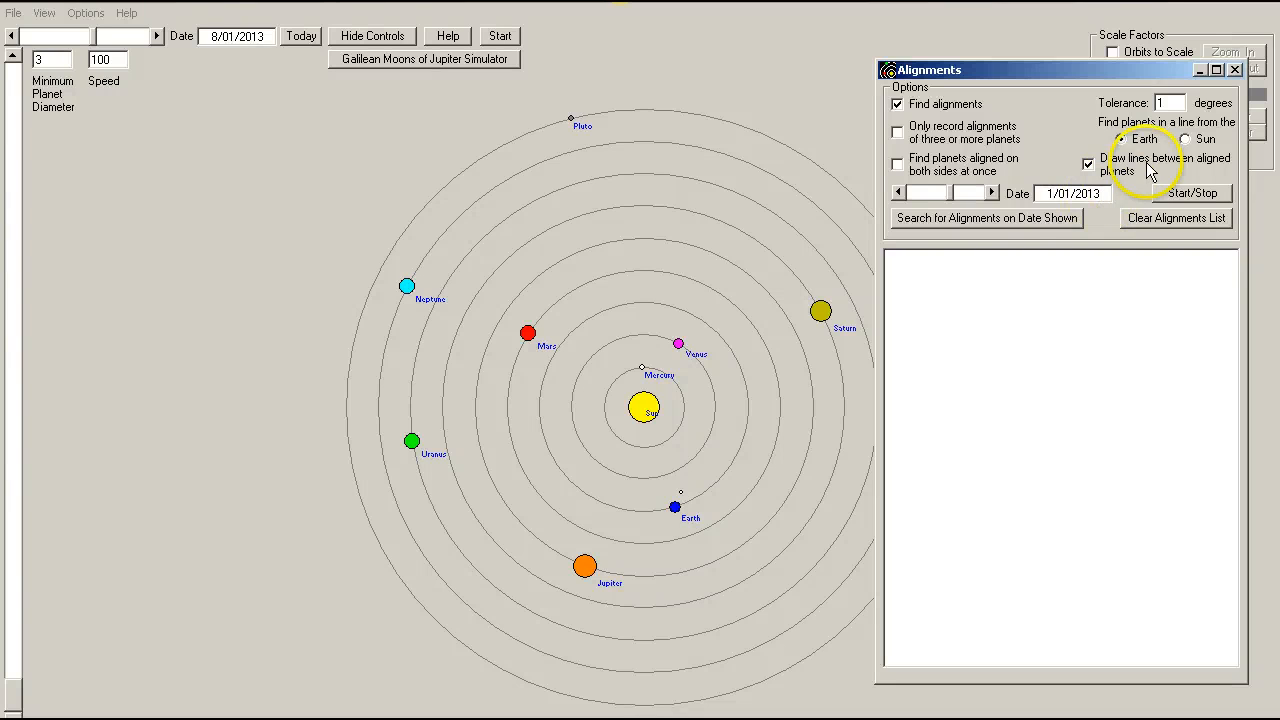
left_click(1184, 140)
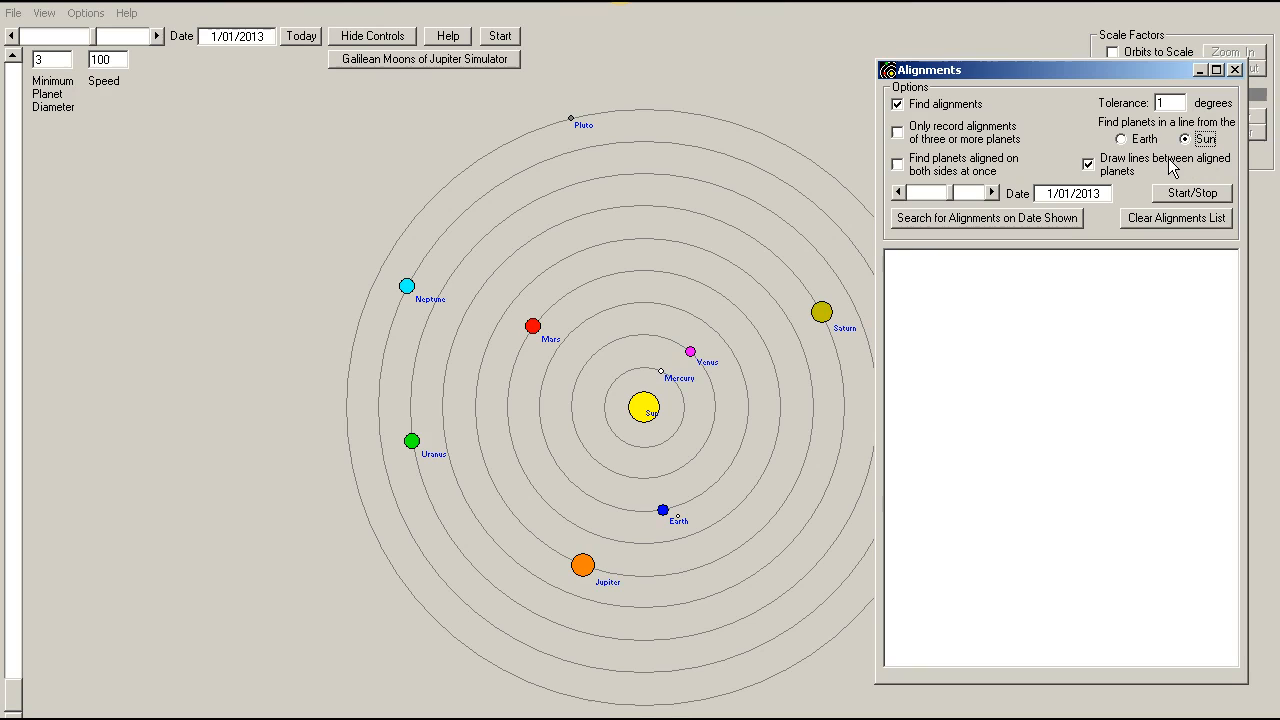
mouse_move(1184, 160)
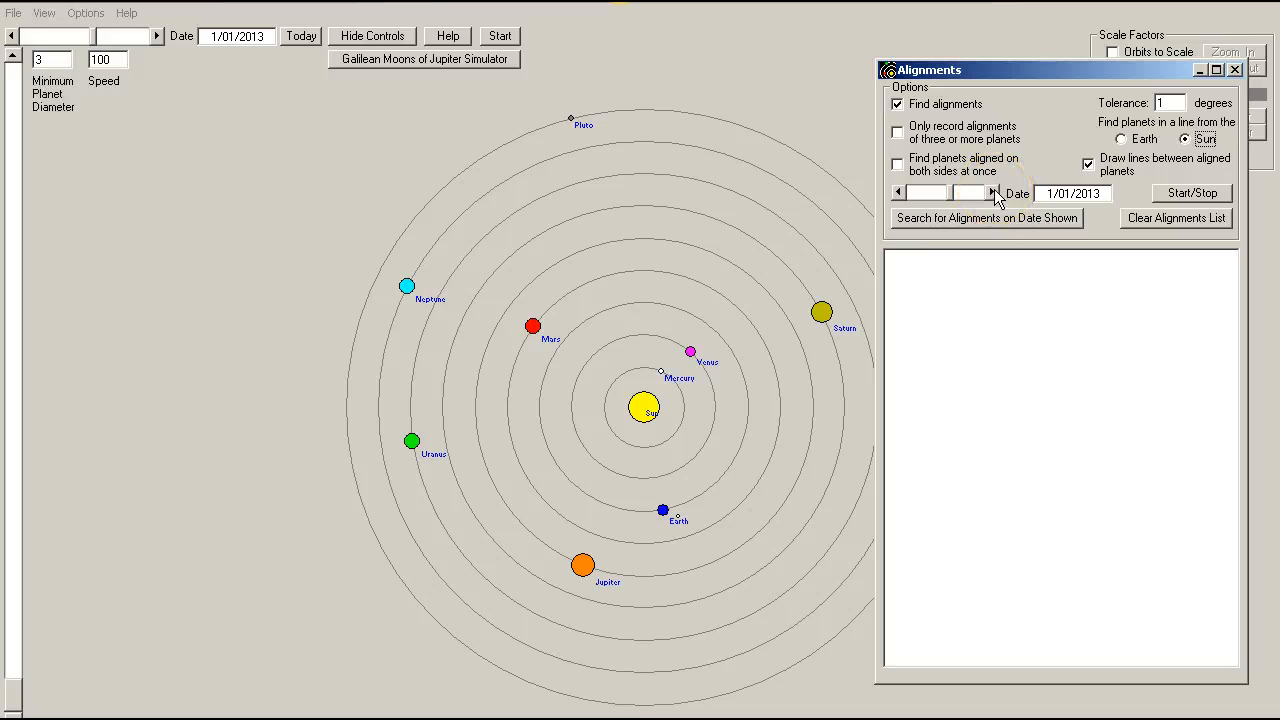
Step the date month by month through 2013 to 3/01/2014, recording Sun-centred alignments.
left_click(992, 192)
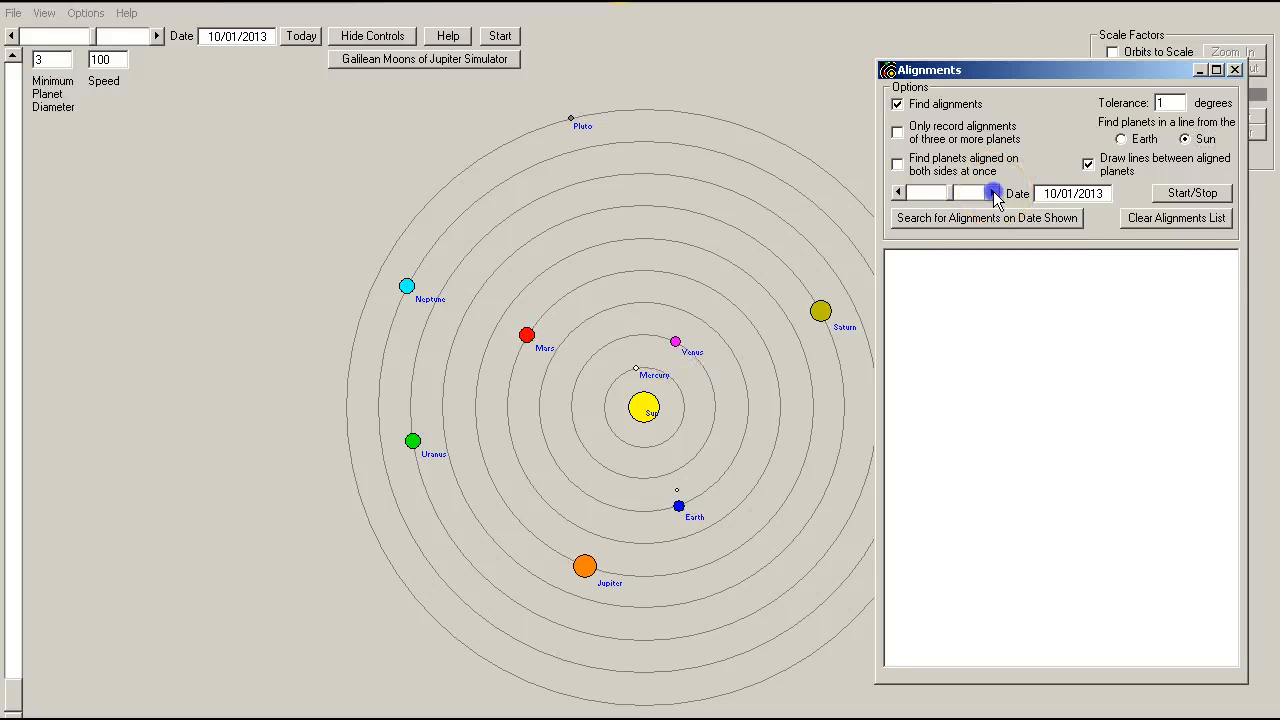
left_click(984, 218)
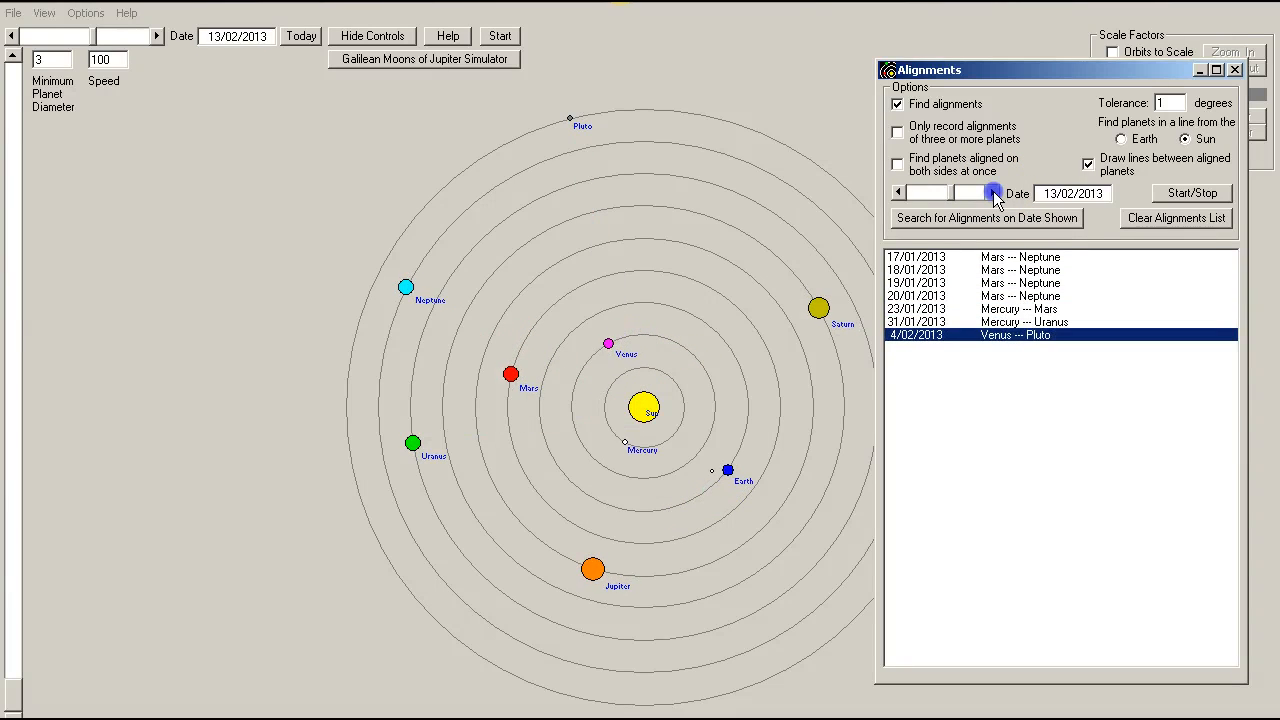
left_click(994, 192)
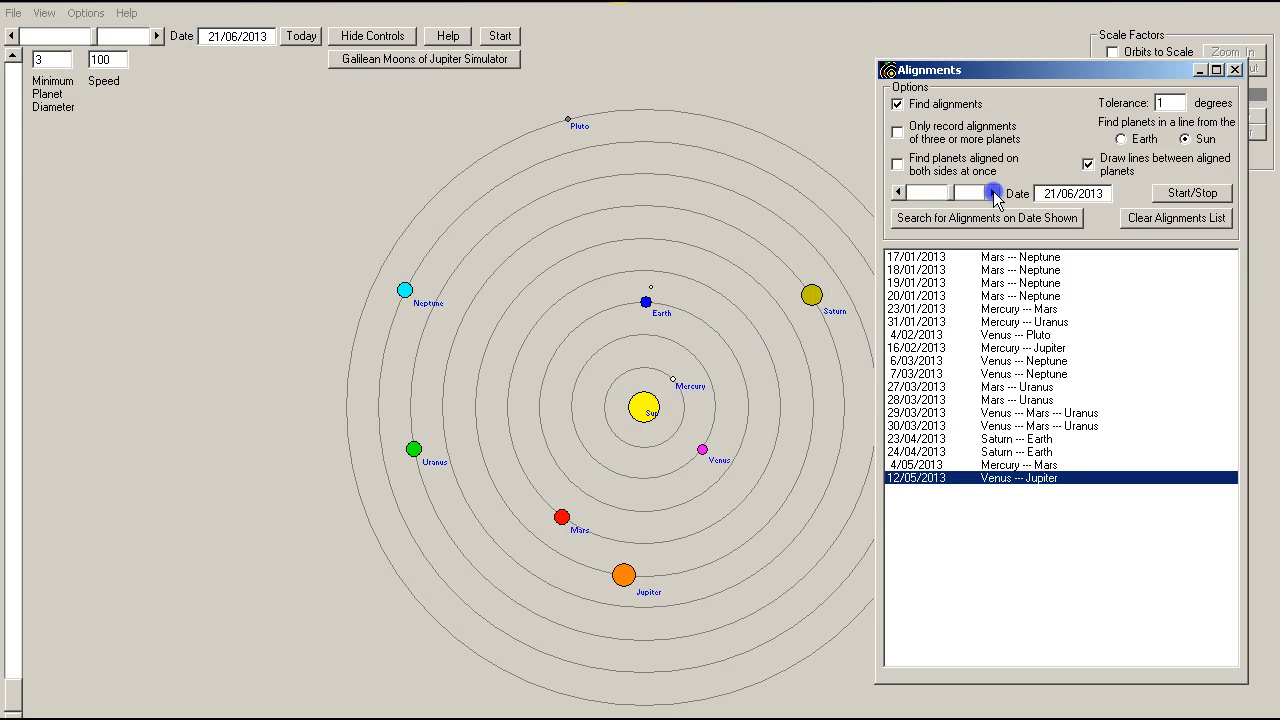
left_click(996, 188)
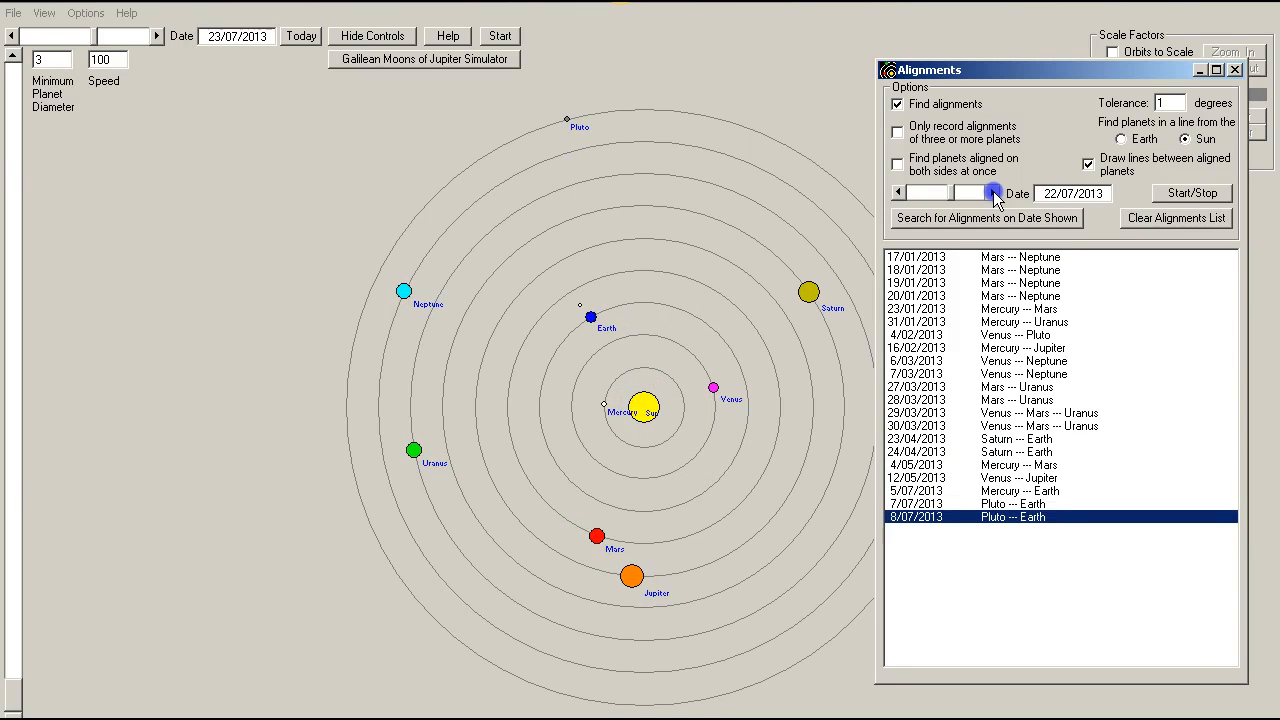
left_click(992, 190)
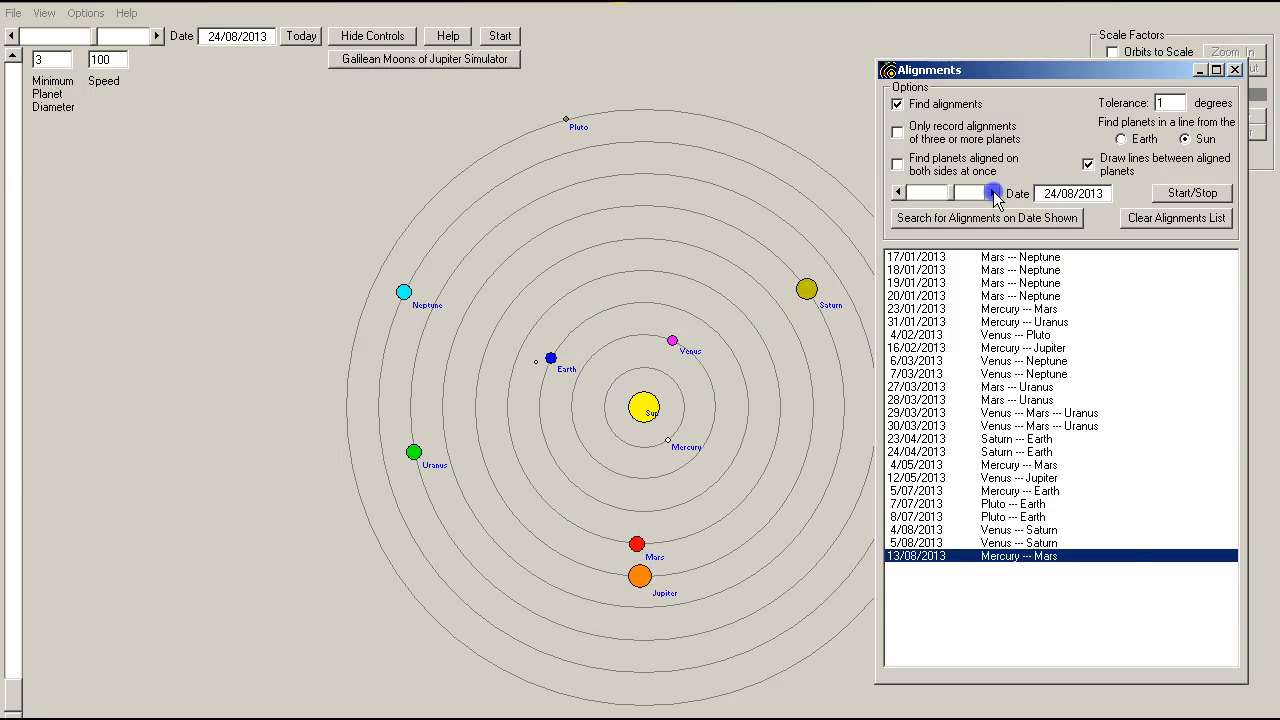
left_click(992, 192)
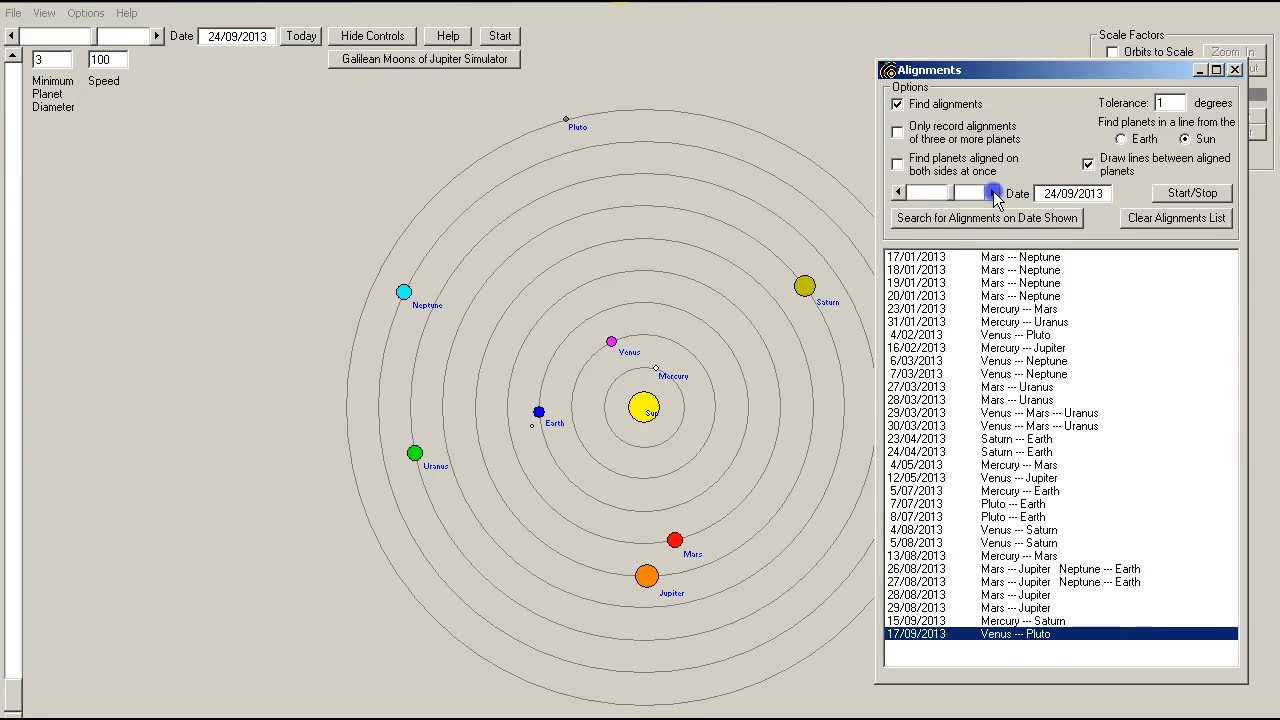
left_click(992, 192)
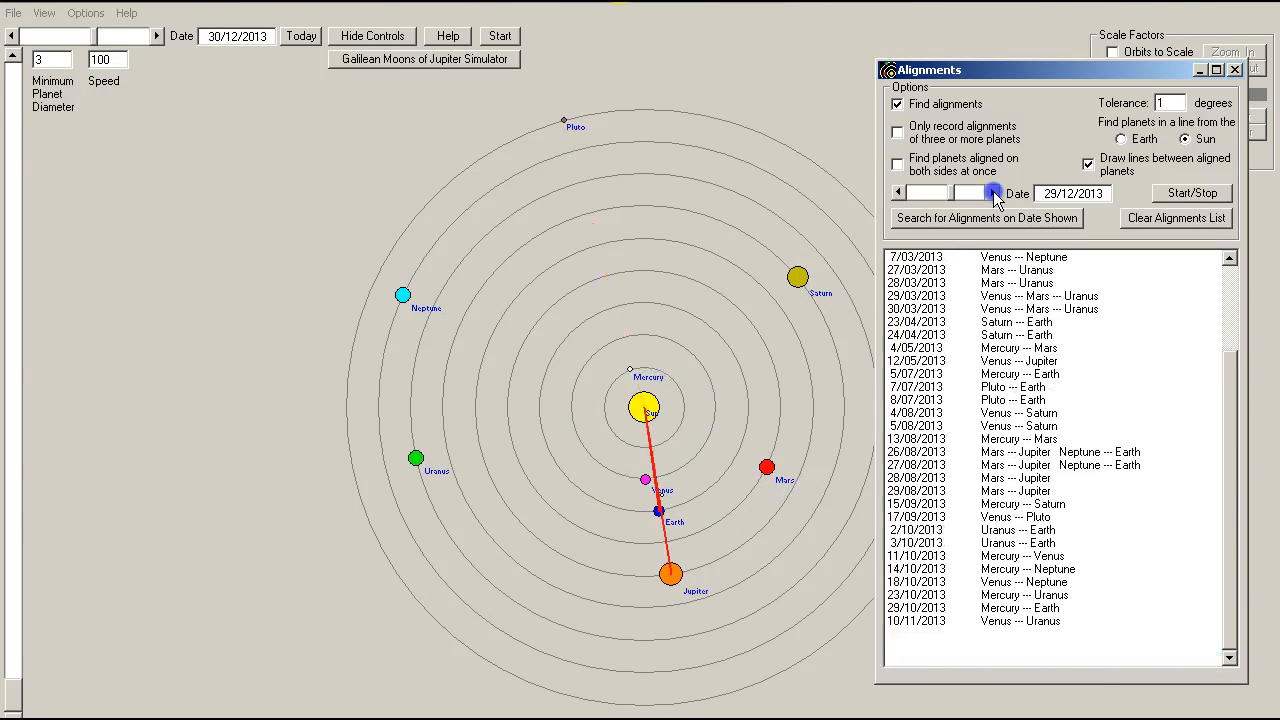
left_click(994, 192)
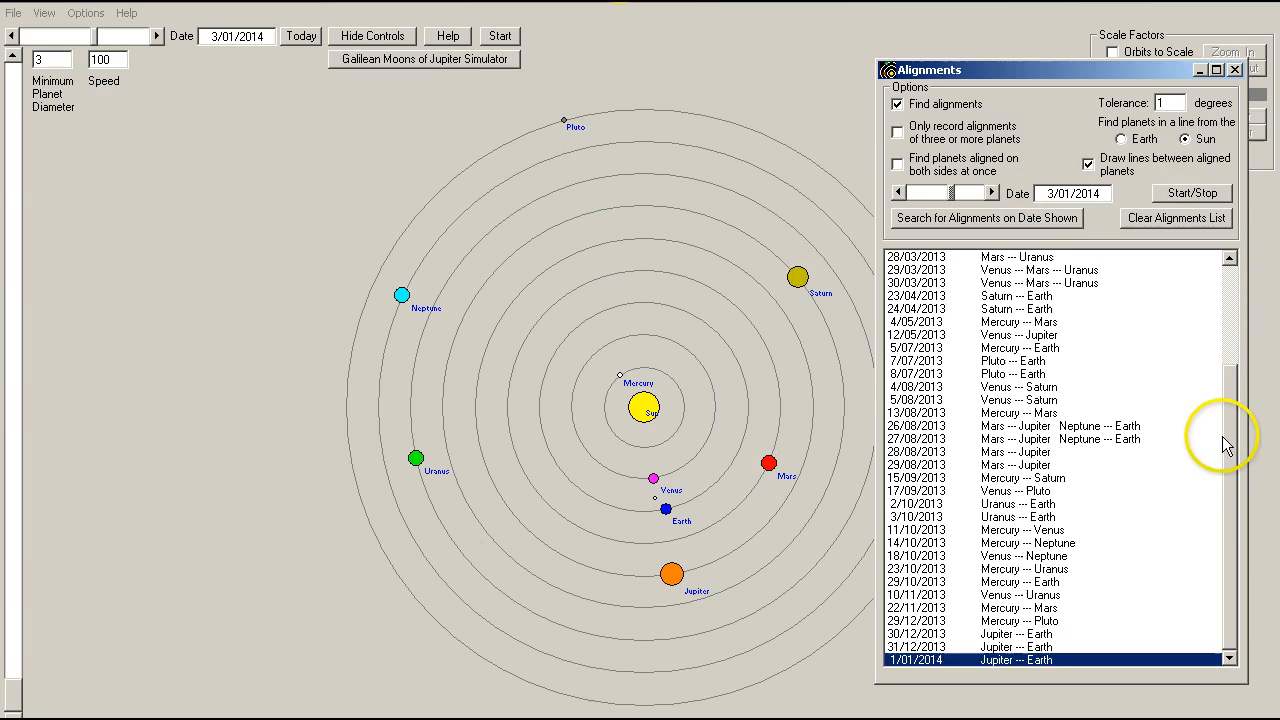
View the 23/01/2013 Mercury–Mars and 7/07/2013 Pluto–Earth alignments, ending on 30/03/2013 Venus–Mars–Uranus.
scroll("up", 3)
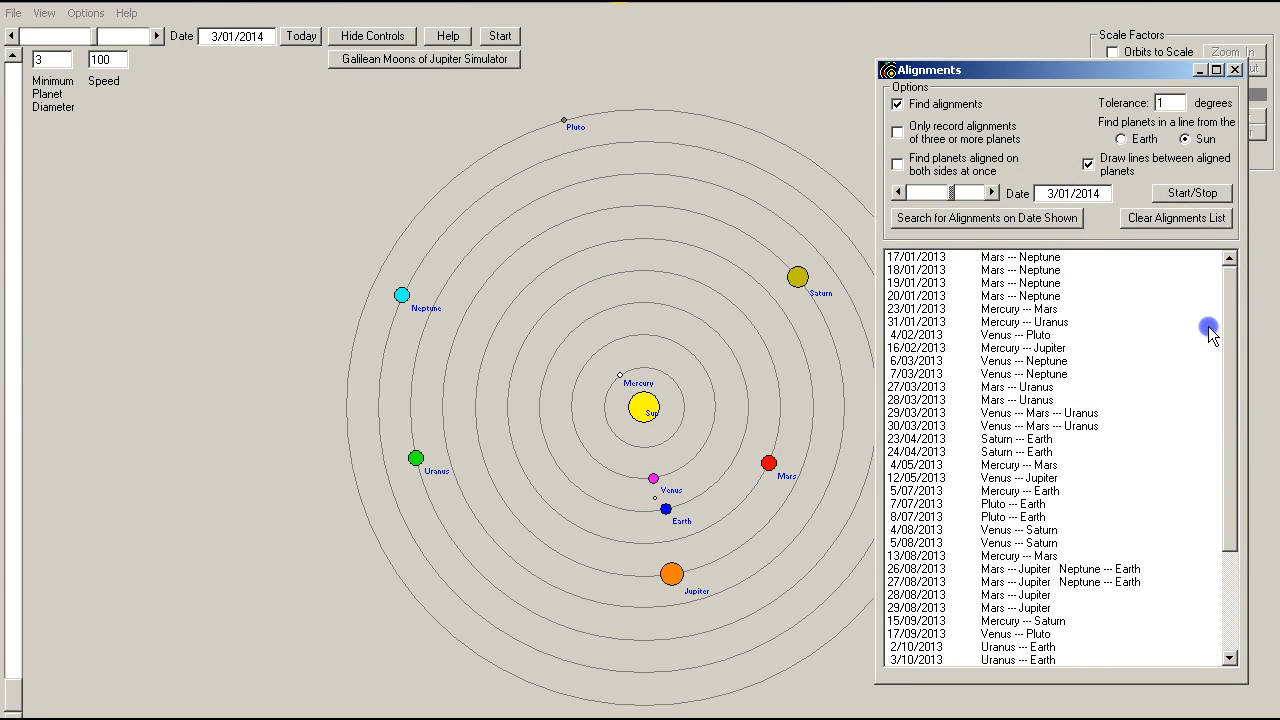
mouse_move(1130, 298)
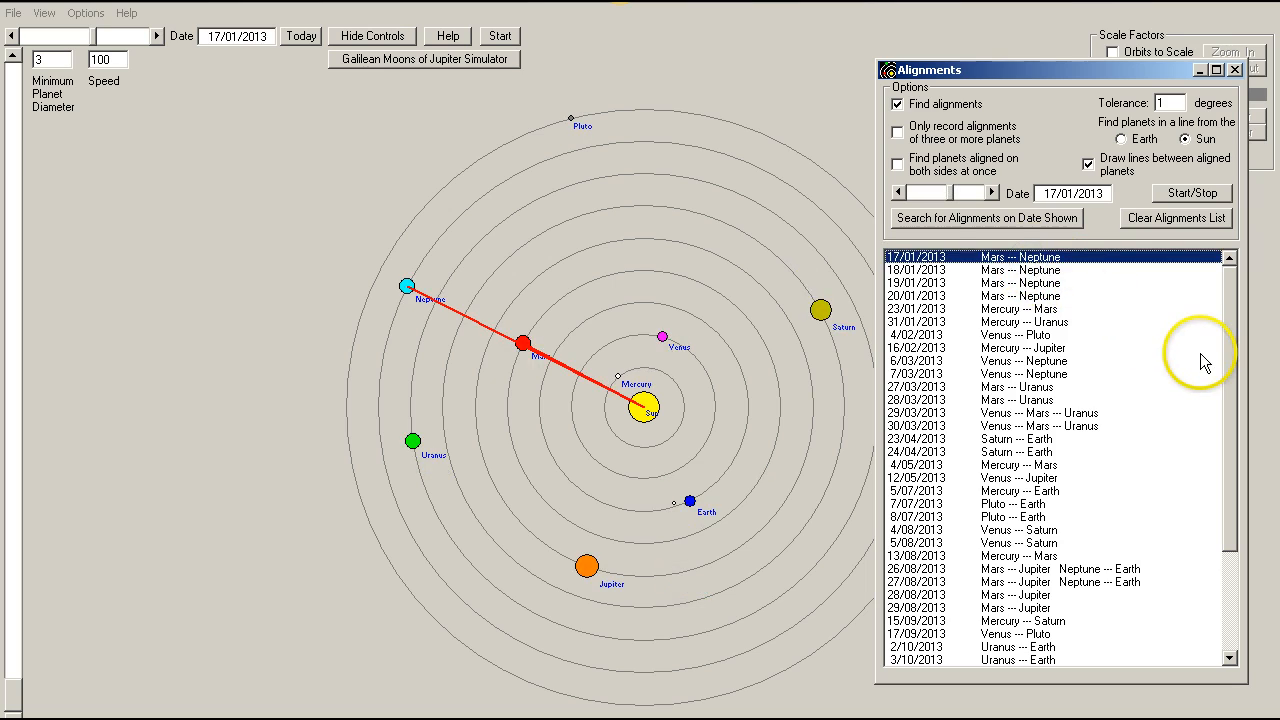
mouse_move(1036, 370)
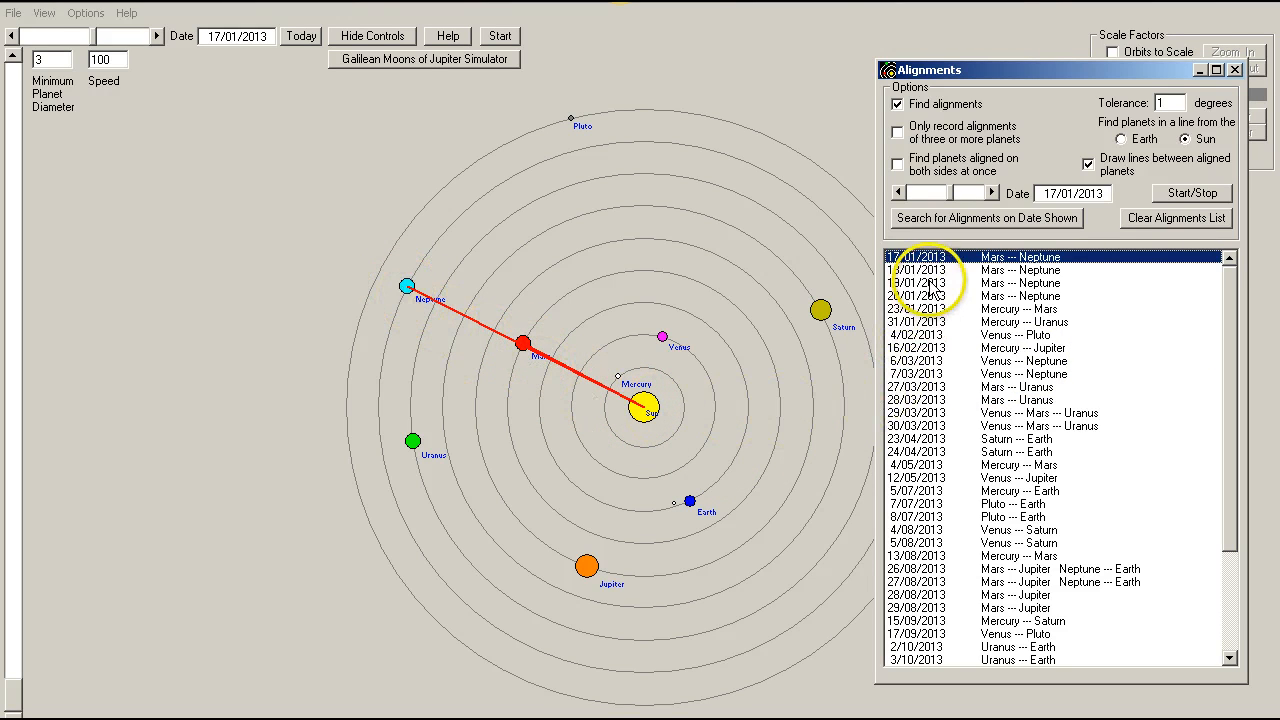
left_click(918, 308)
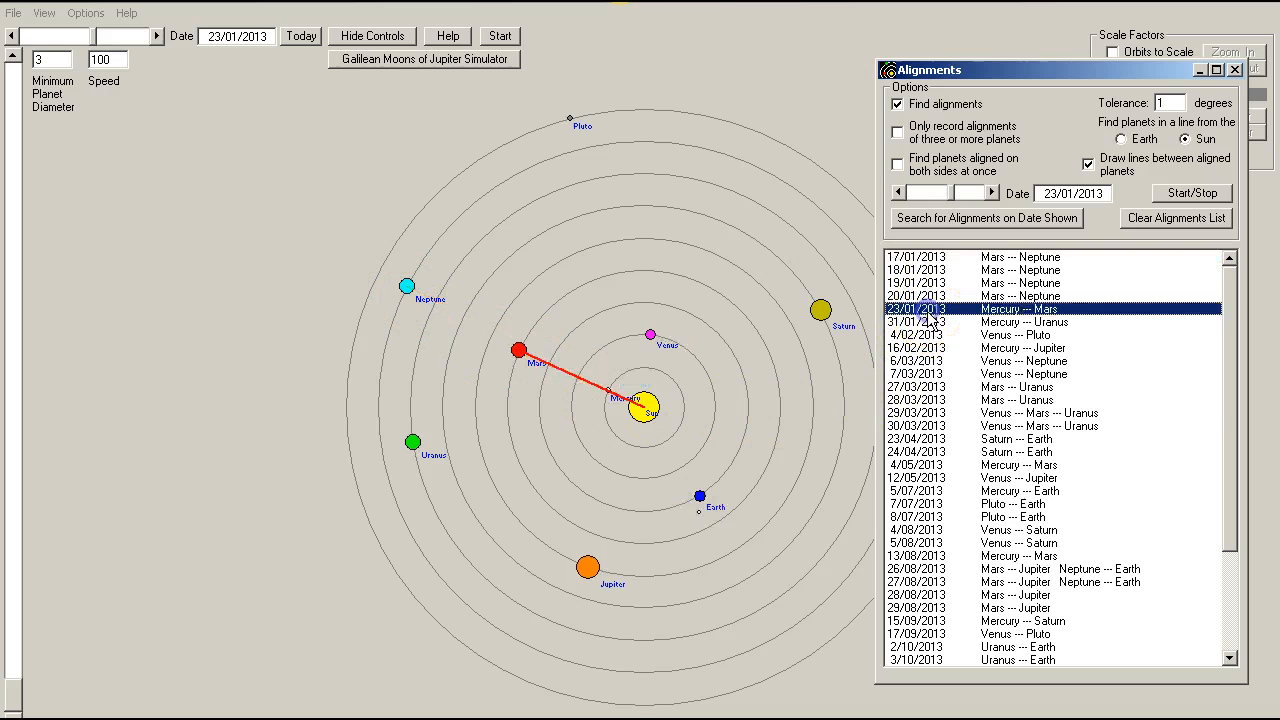
left_click(1016, 504)
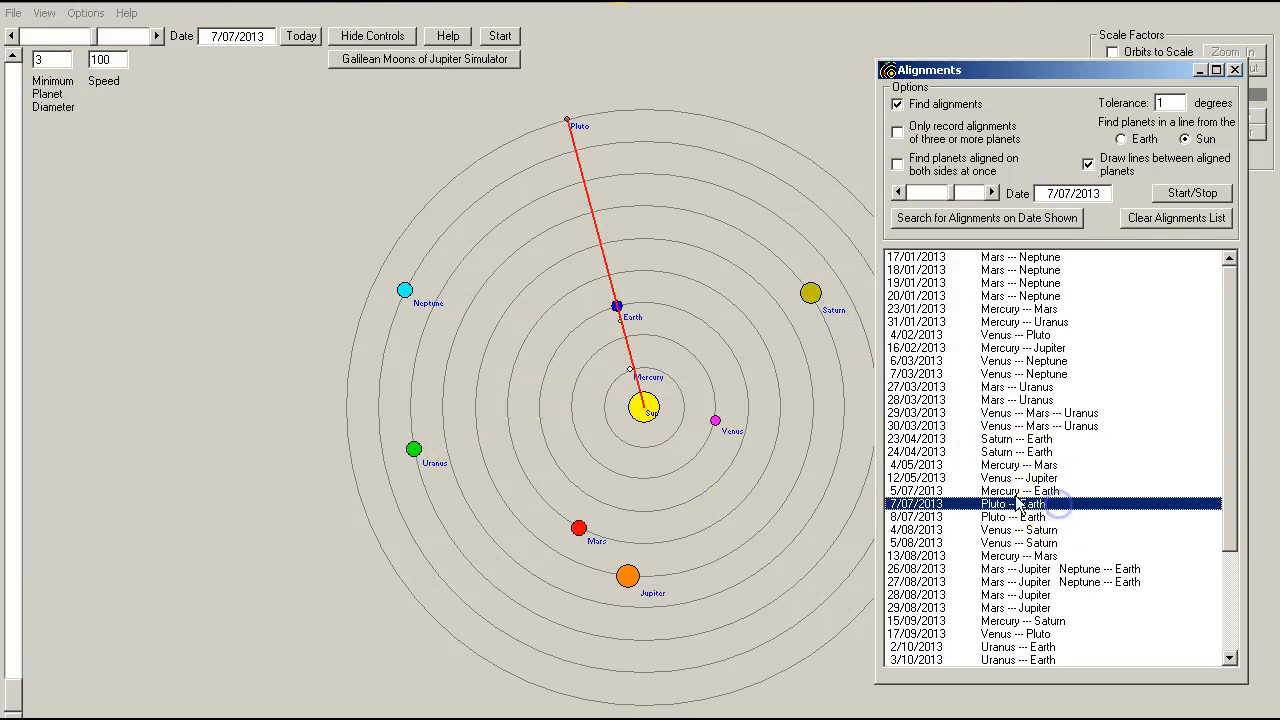
left_click(1020, 424)
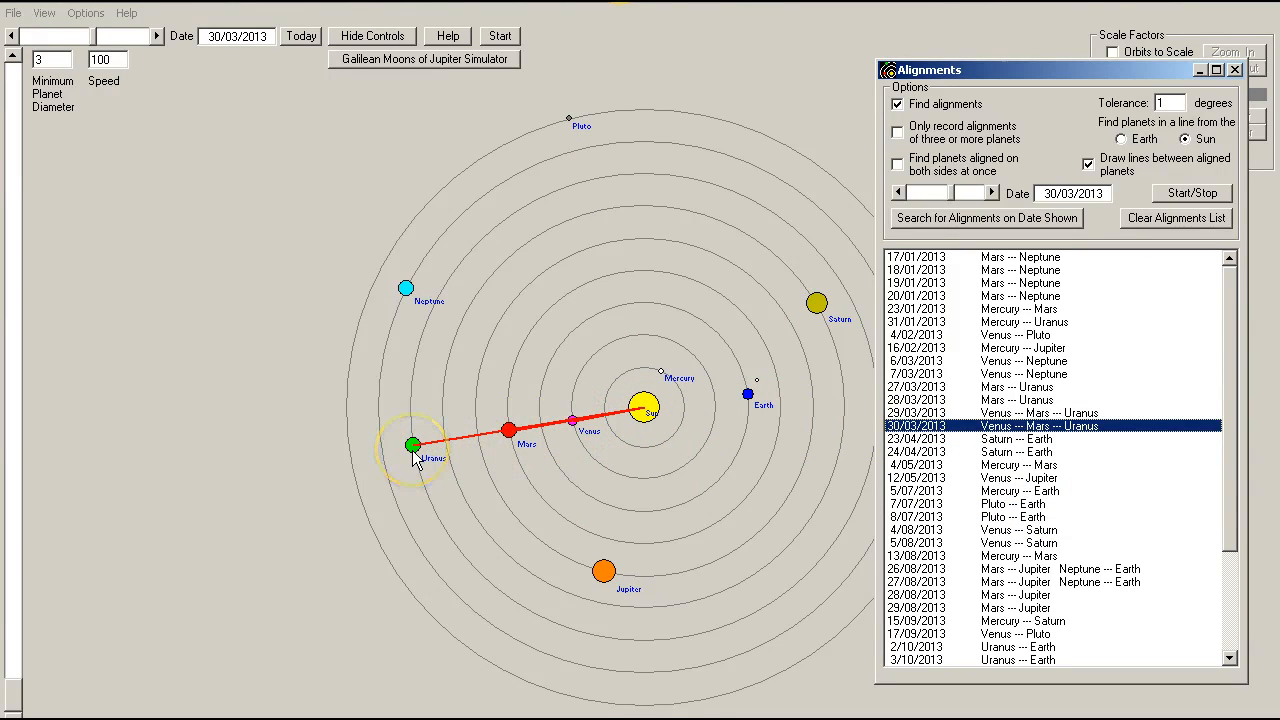
mouse_move(462, 460)
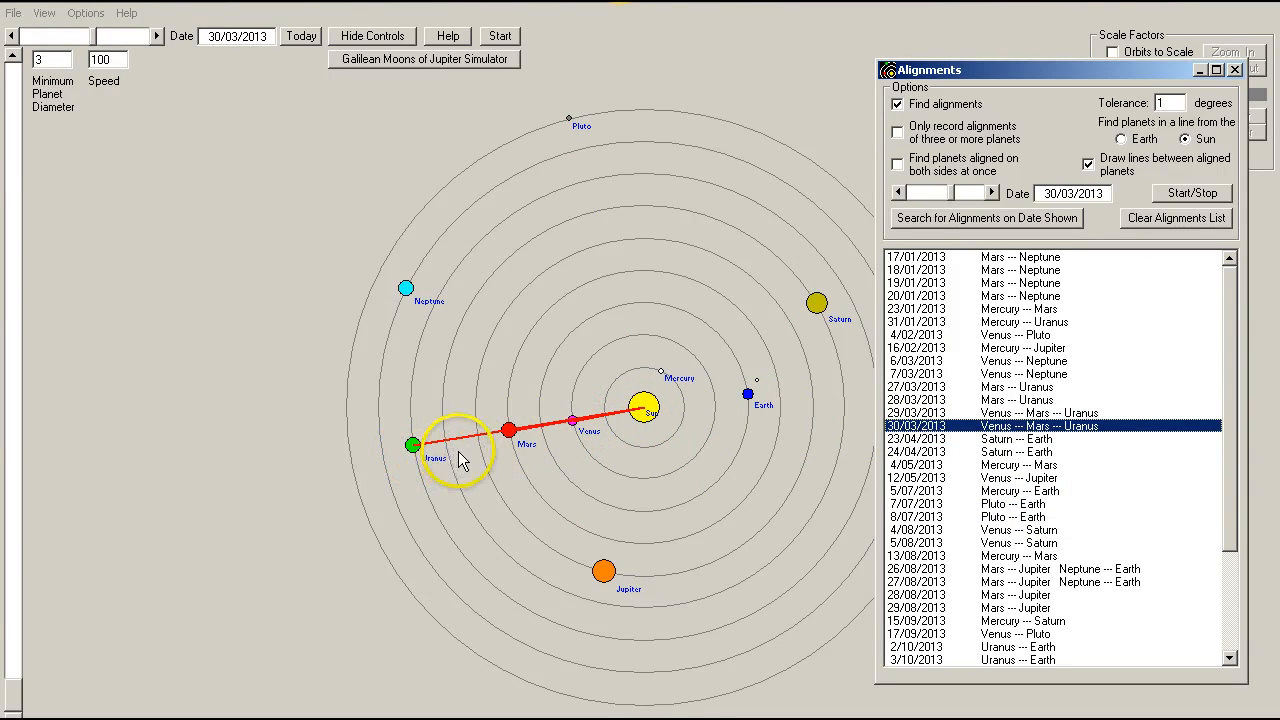
mouse_move(520, 456)
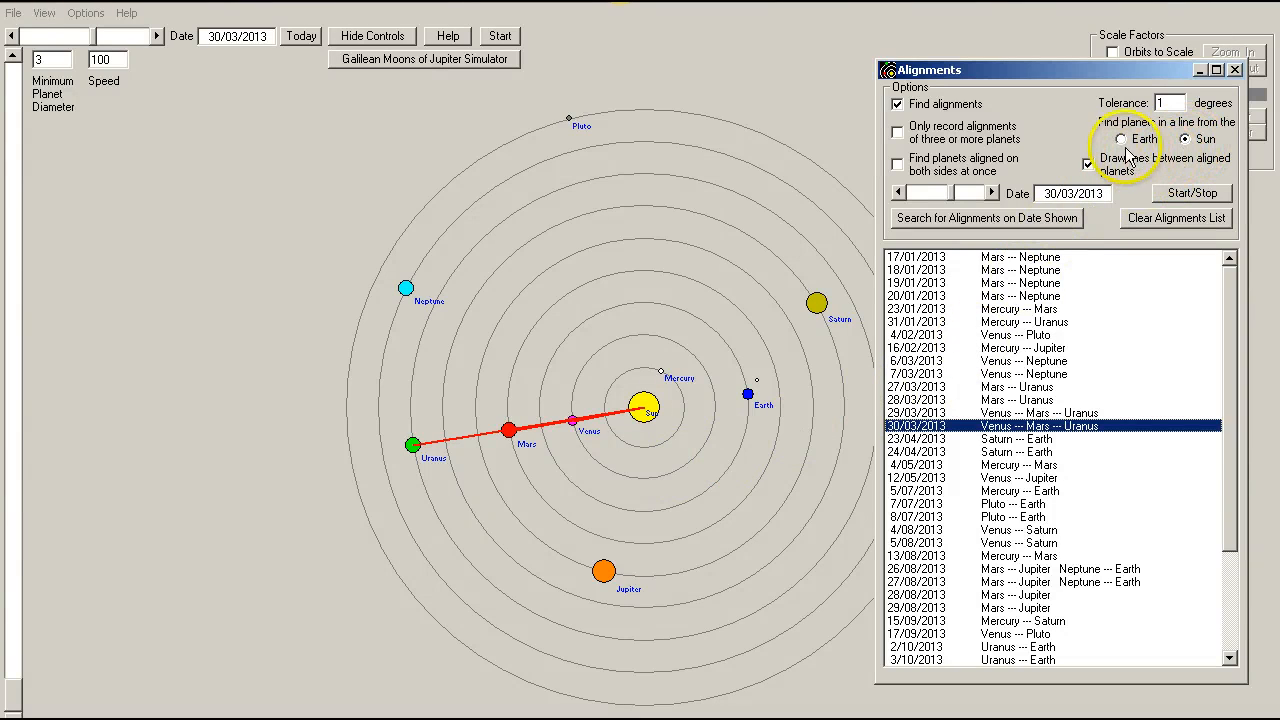
mouse_move(710, 344)
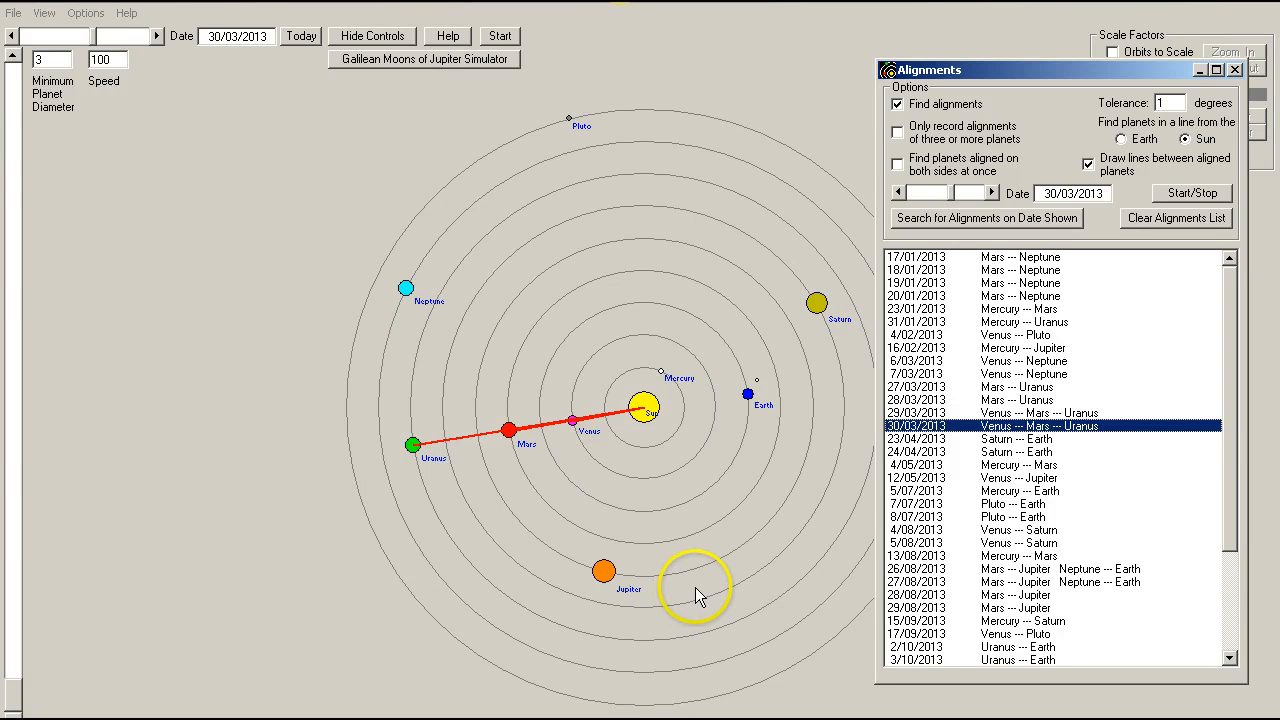
mouse_move(692, 558)
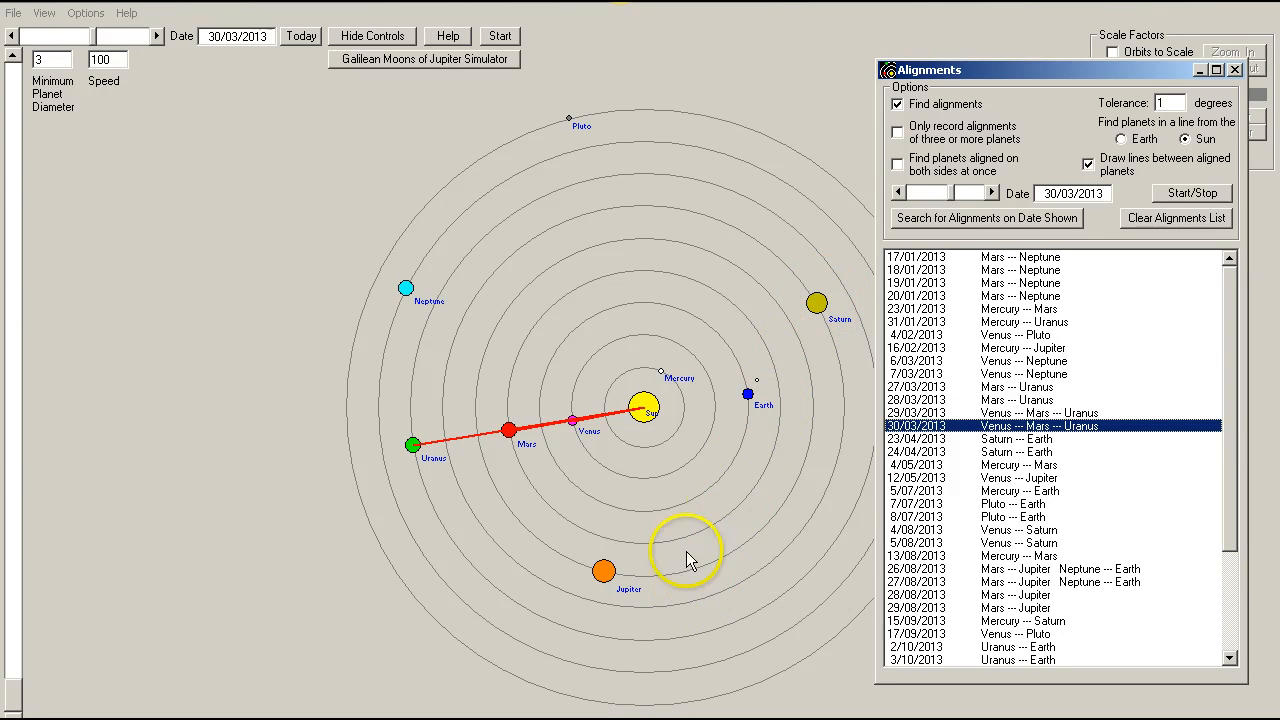
mouse_move(620, 576)
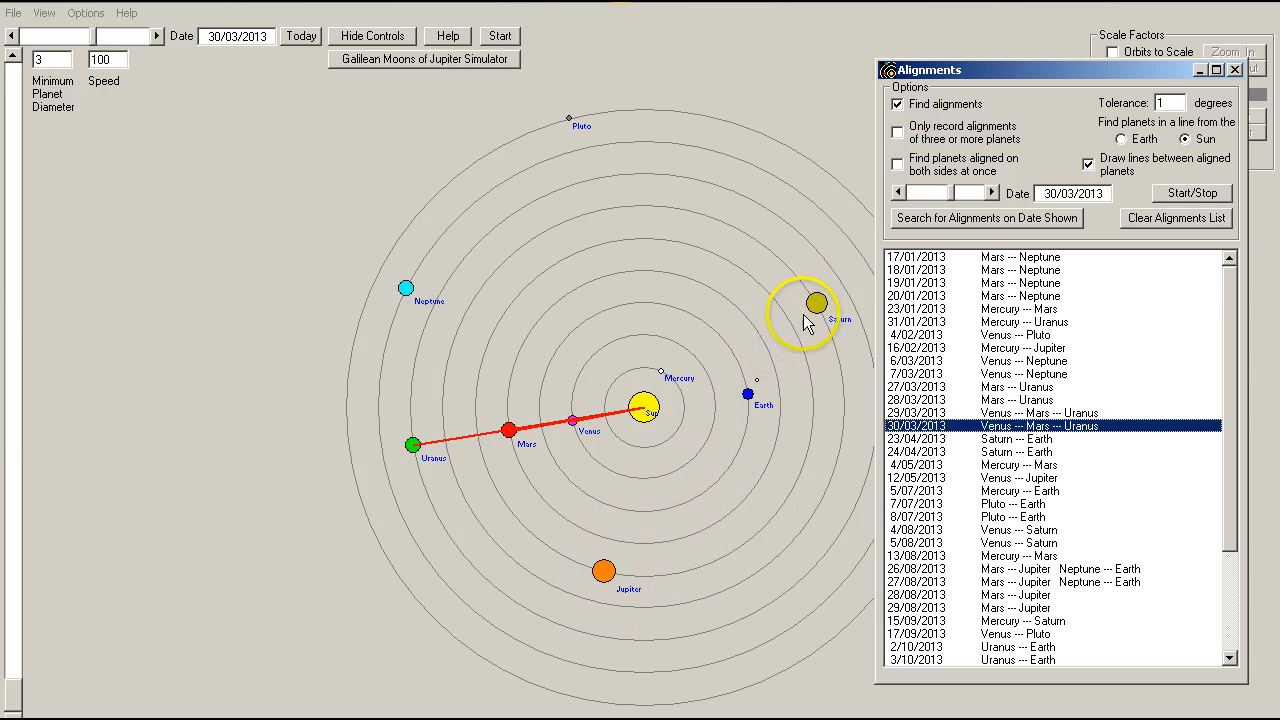
mouse_move(724, 558)
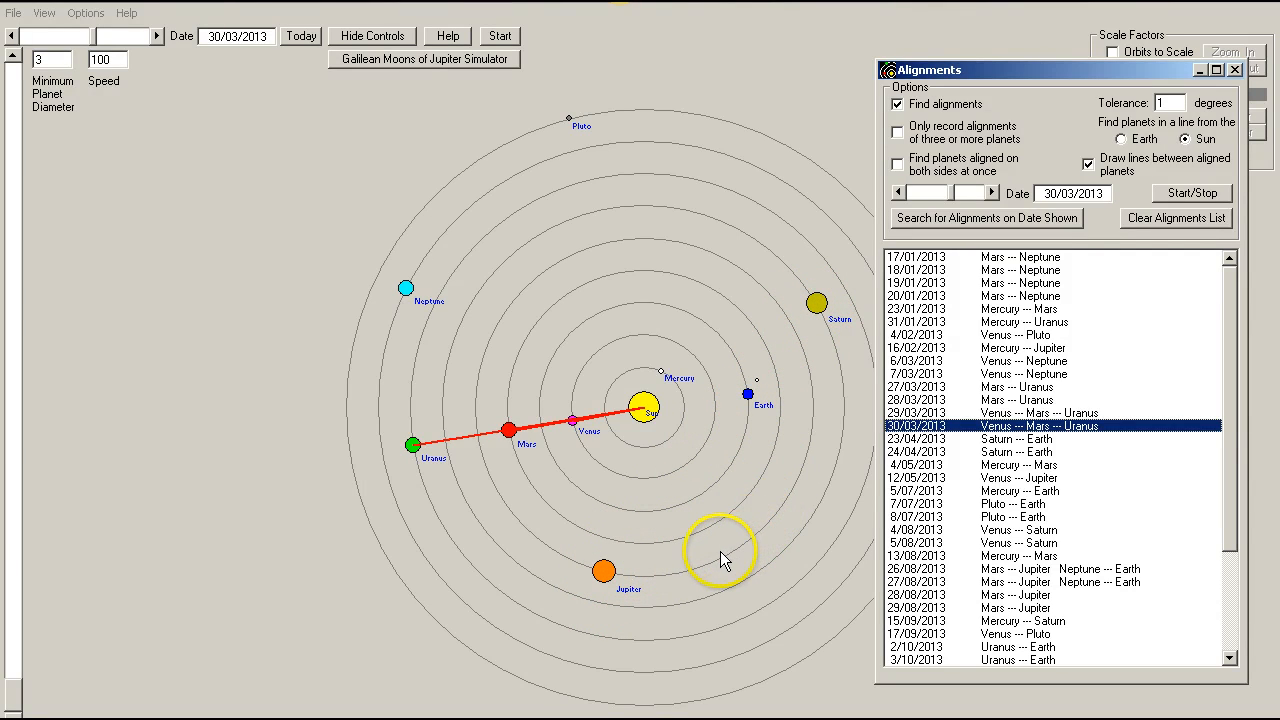
mouse_move(620, 560)
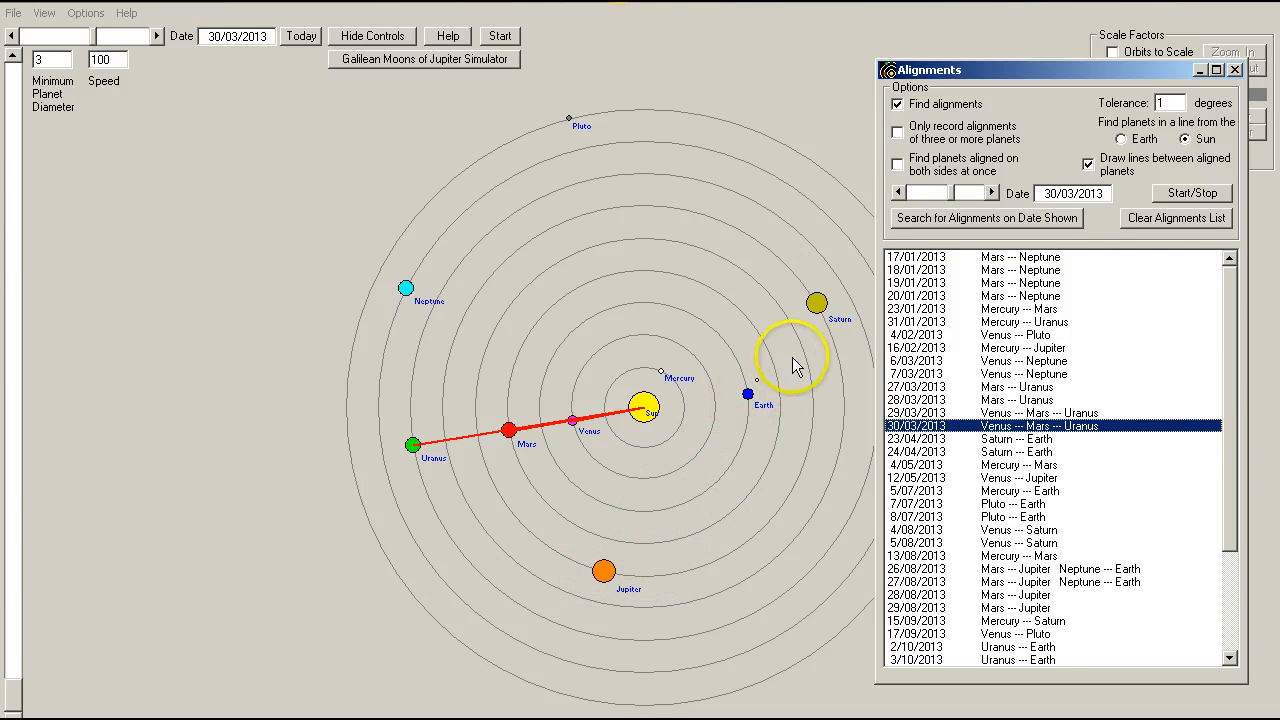
mouse_move(940, 540)
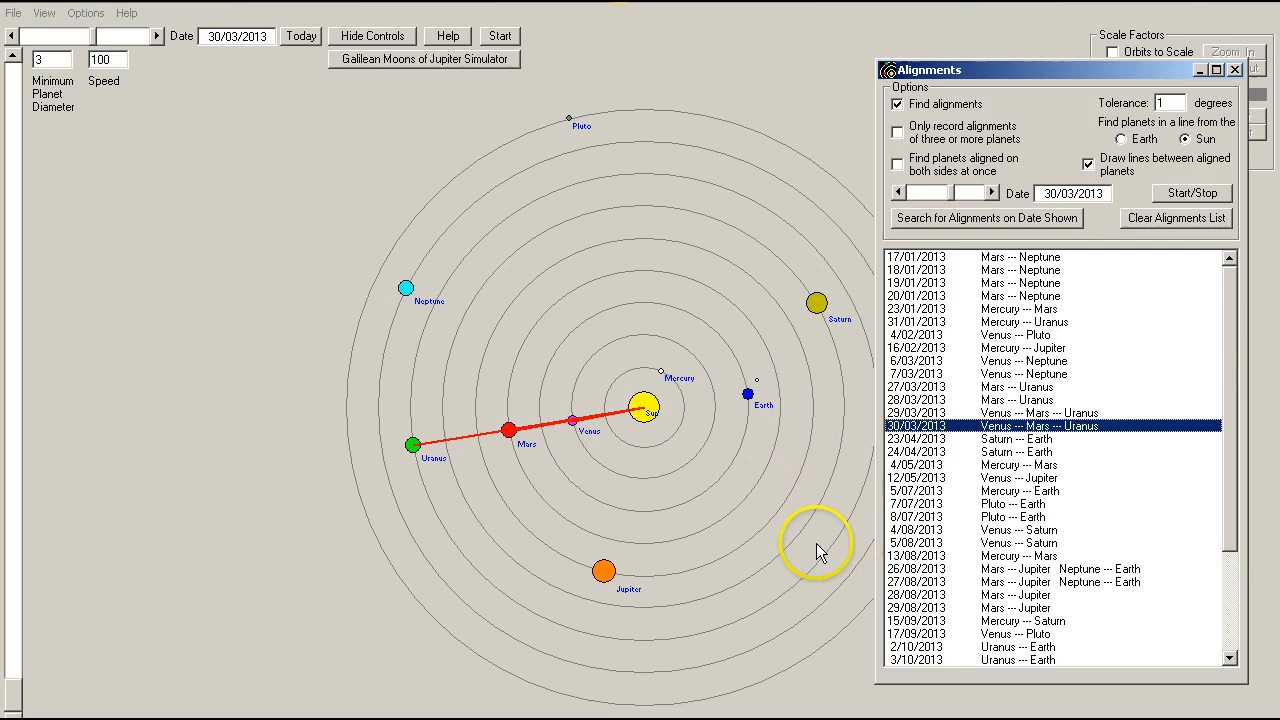
scroll("down", 3)
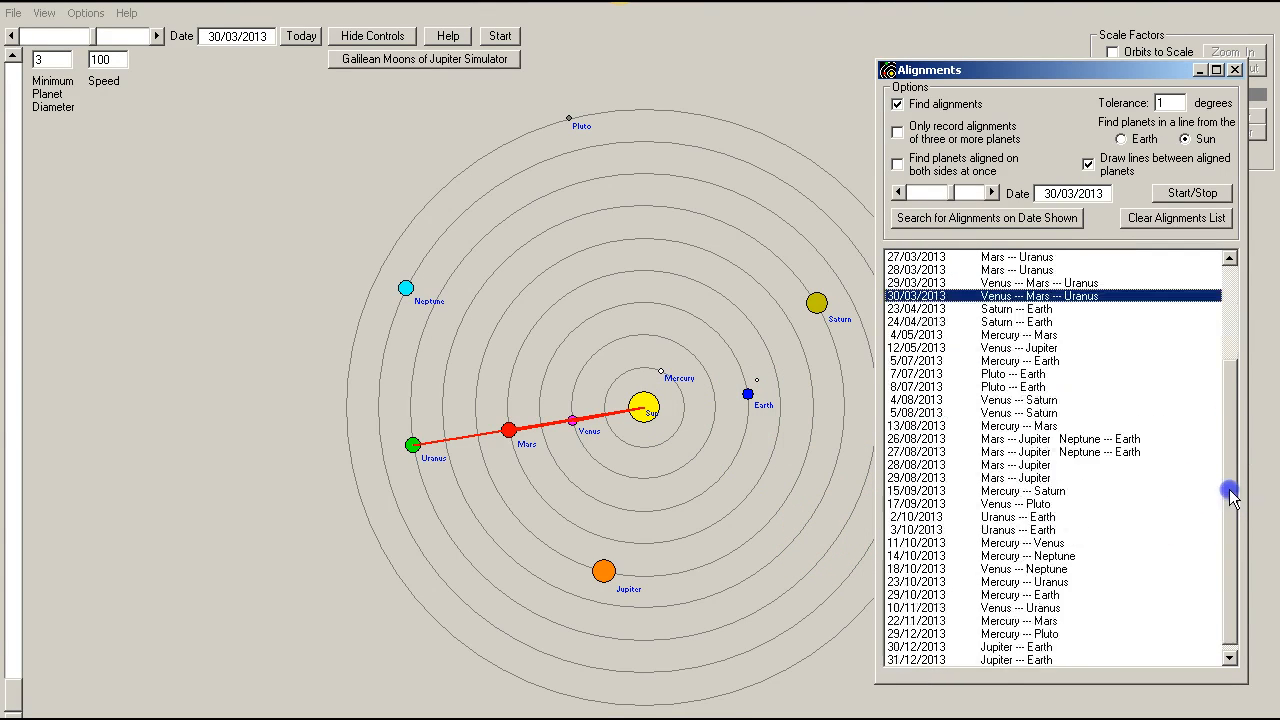
scroll("up", 3)
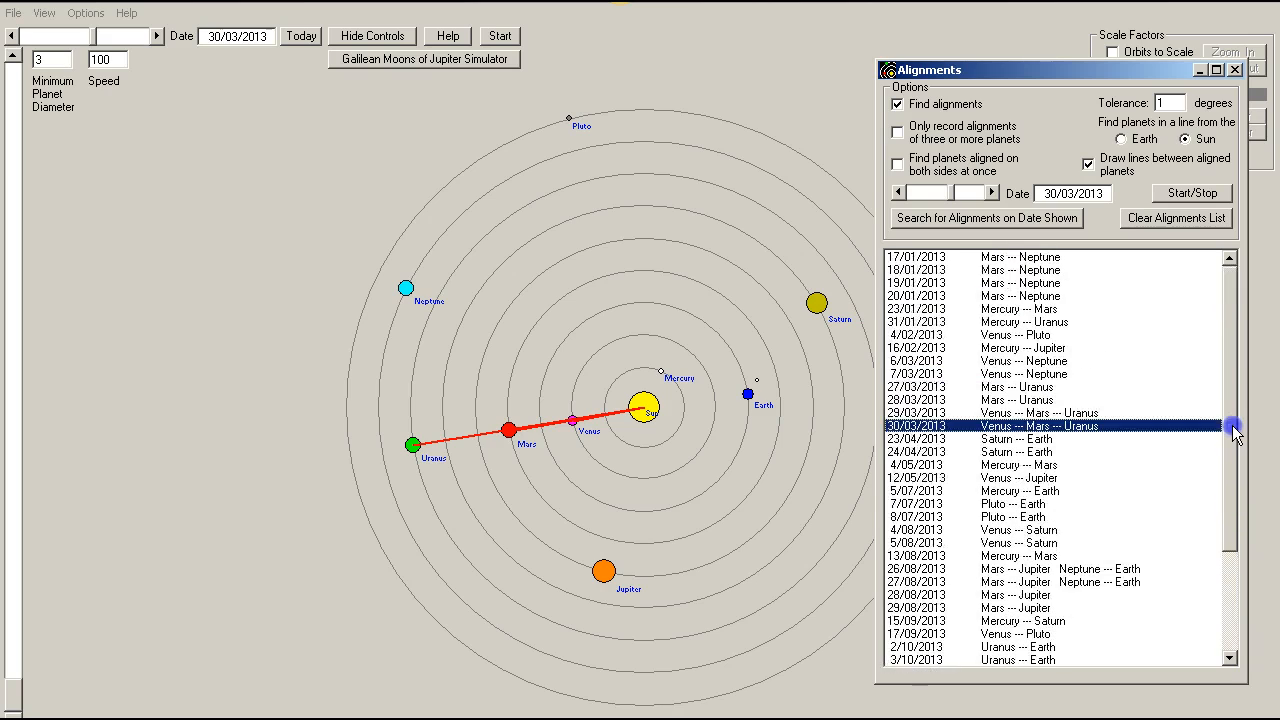